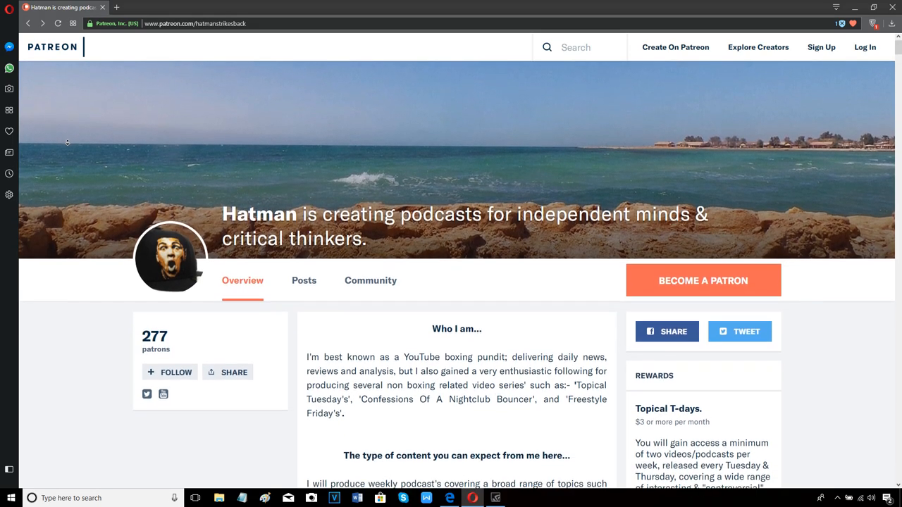
scroll(down, 3)
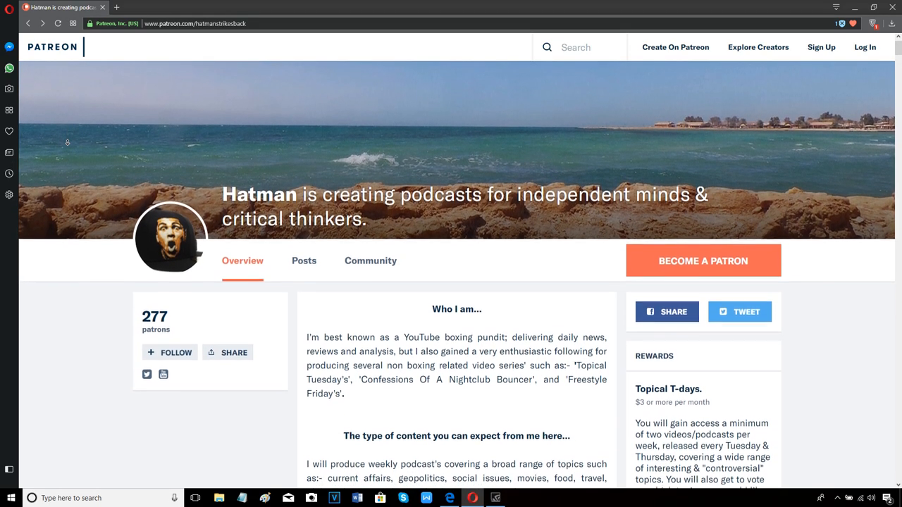
scroll(down, 3)
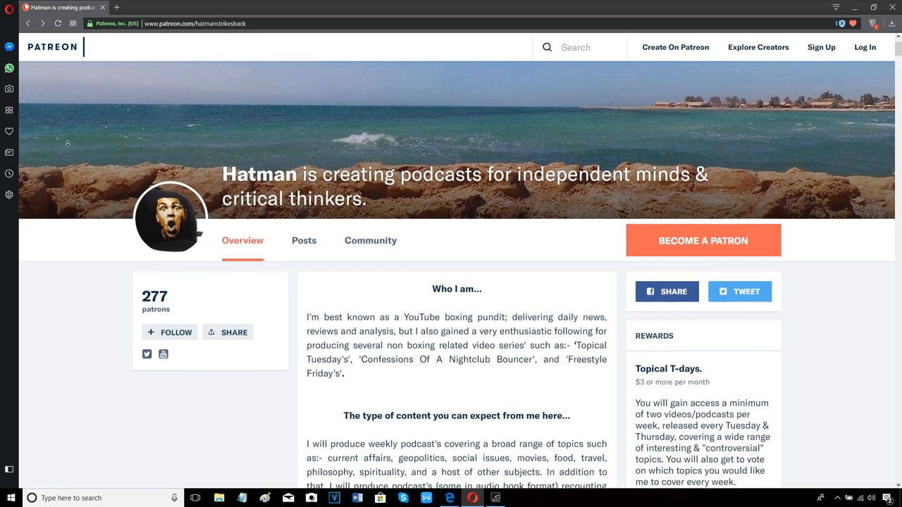
scroll(down, 3)
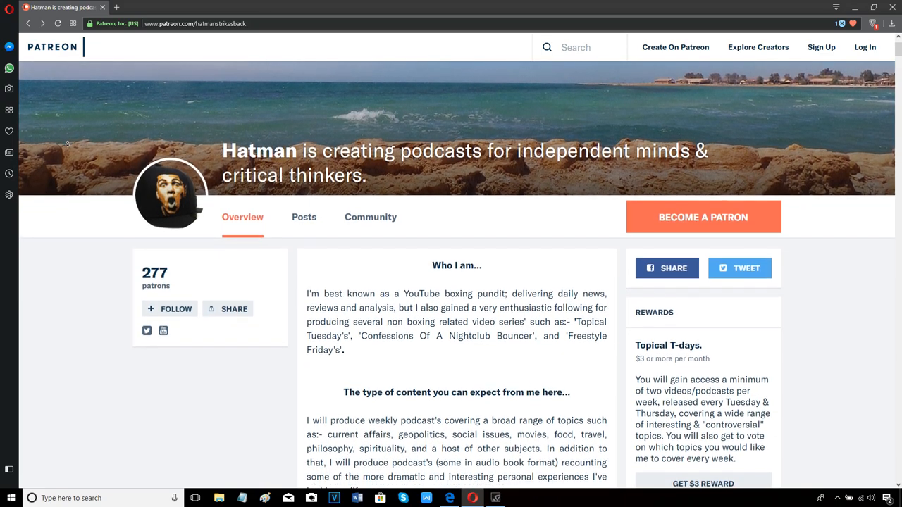
scroll(down, 3)
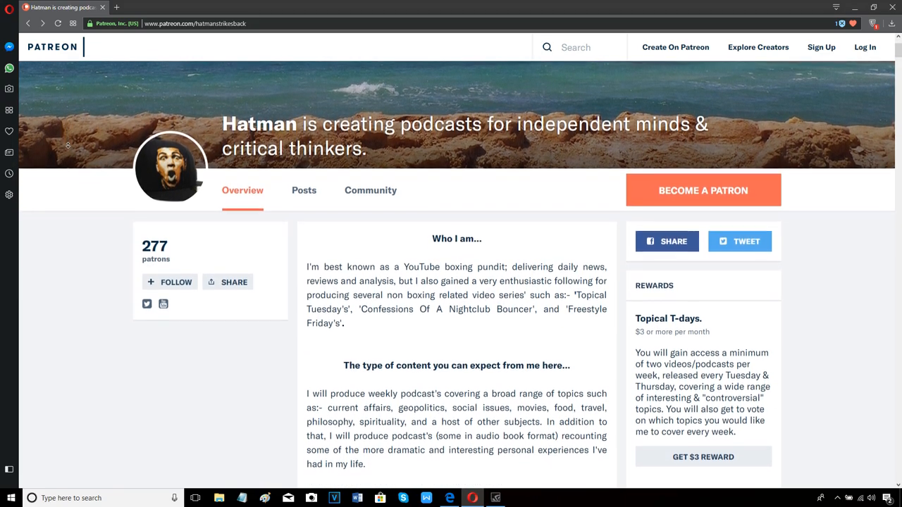
scroll(down, 3)
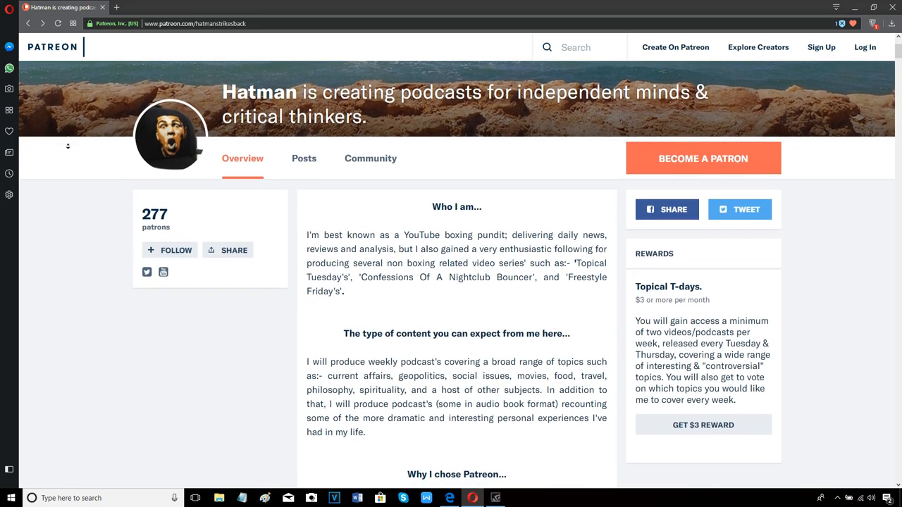
scroll(down, 3)
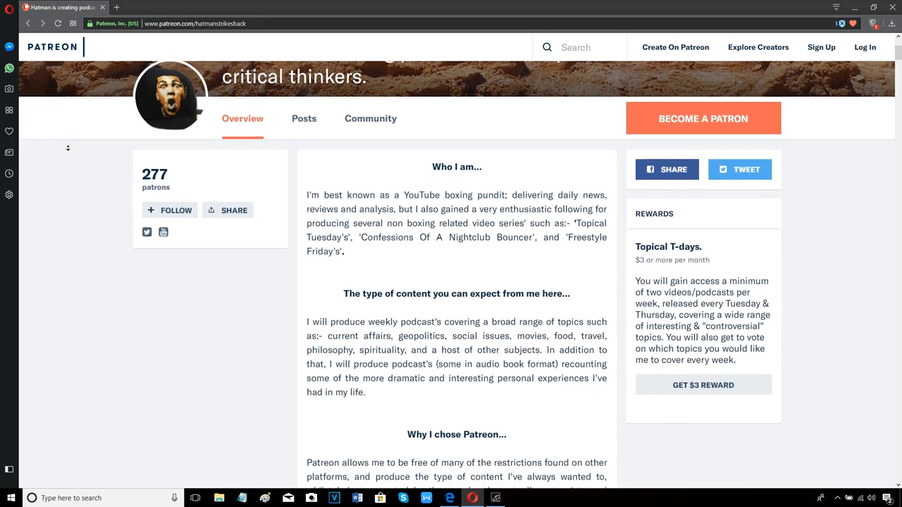
scroll(down, 3)
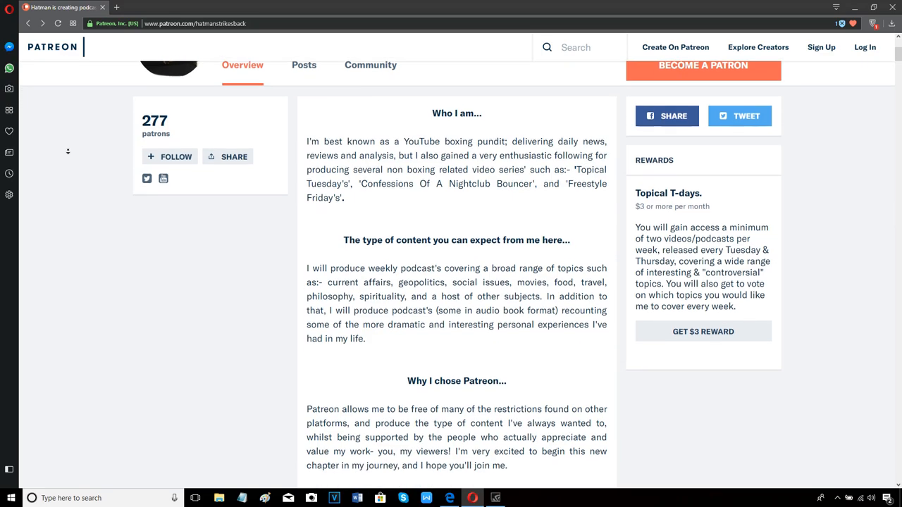
scroll(down, 3)
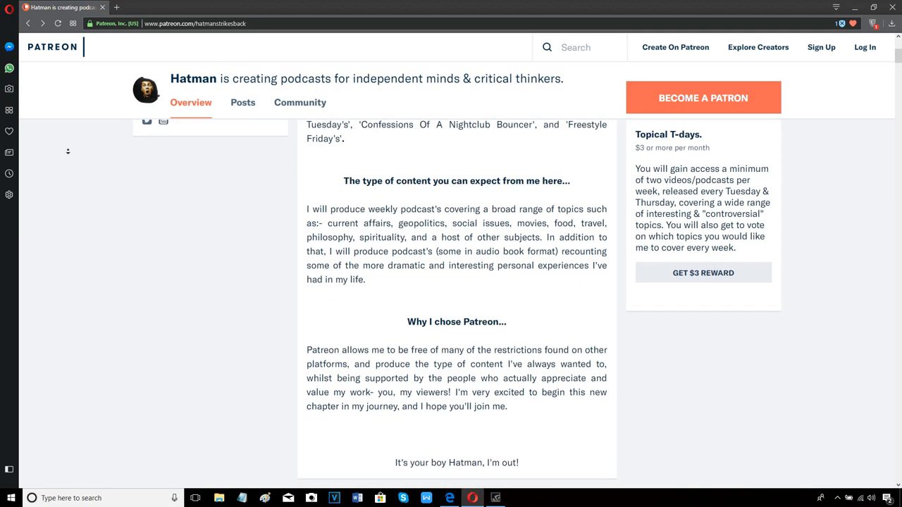
scroll(down, 3)
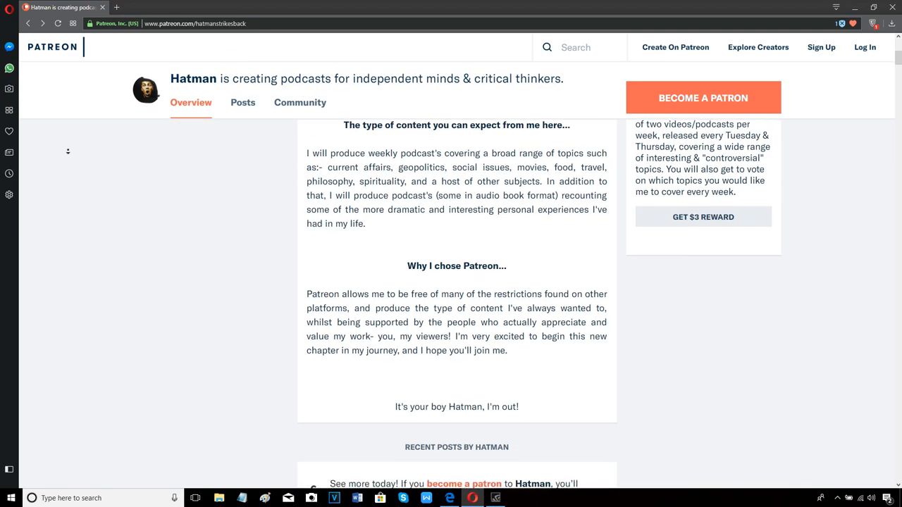
scroll(down, 3)
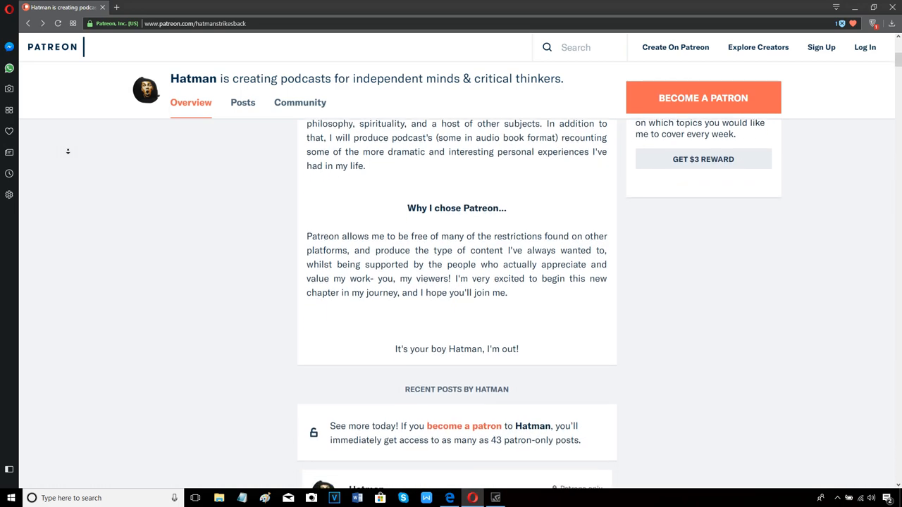
scroll(down, 3)
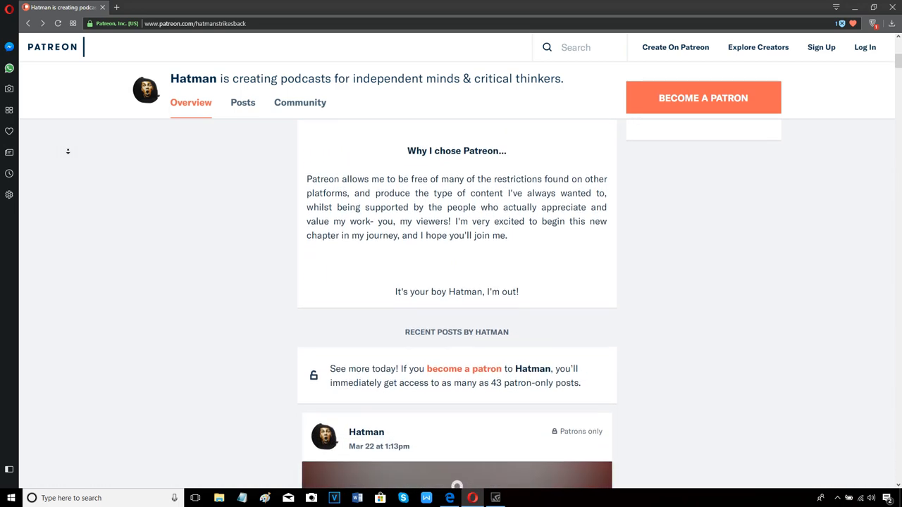
scroll(down, 3)
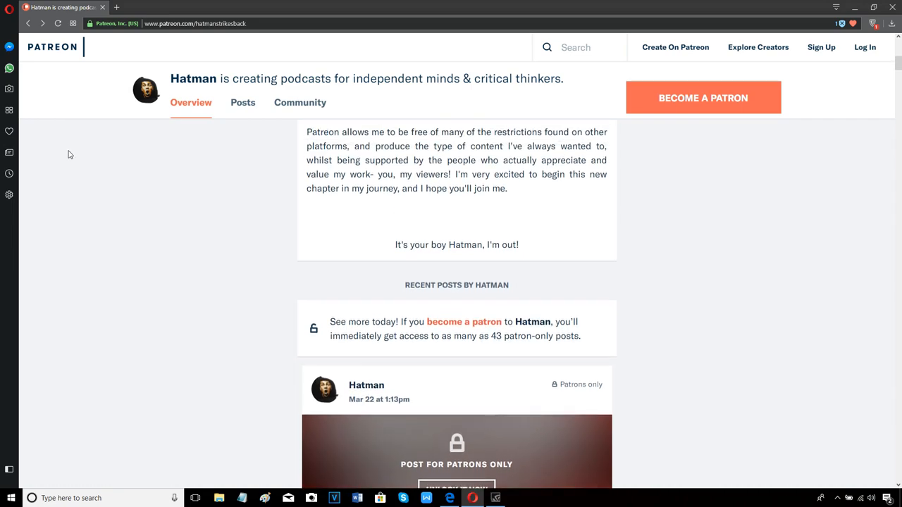
scroll(down, 3)
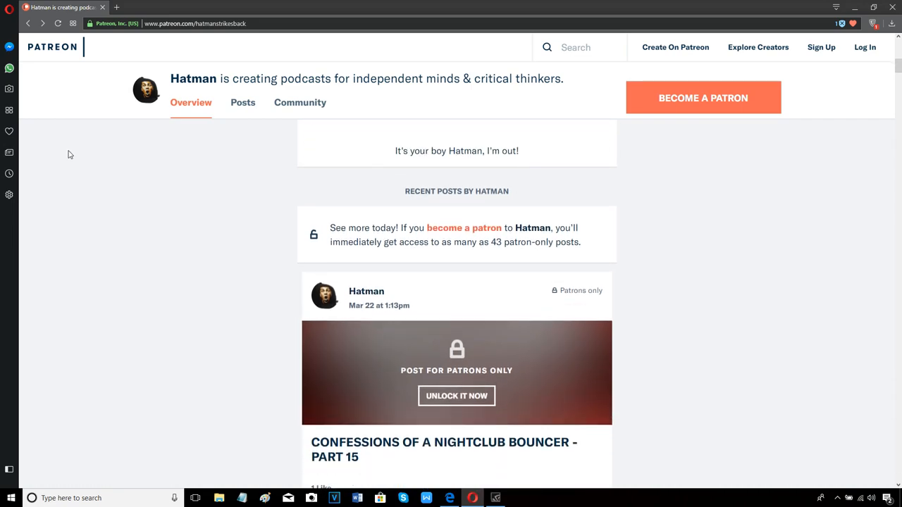
mouse_move(412, 245)
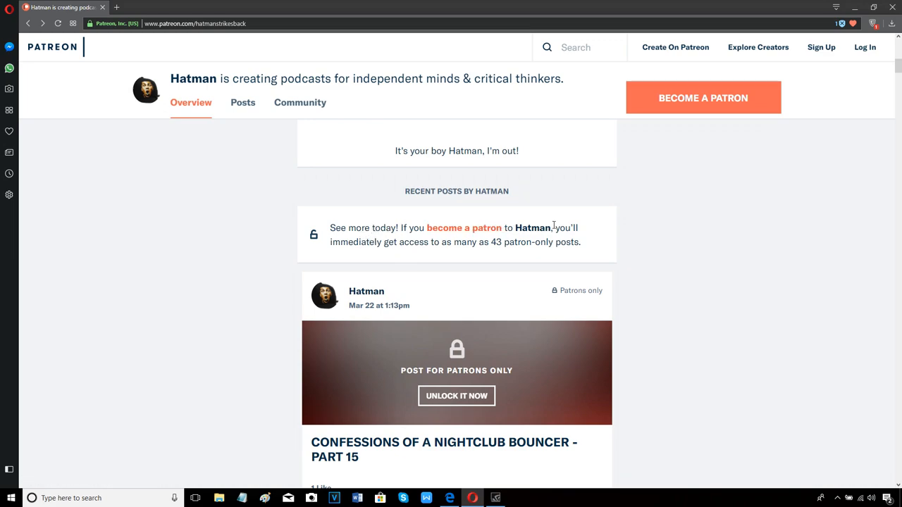
mouse_move(518, 242)
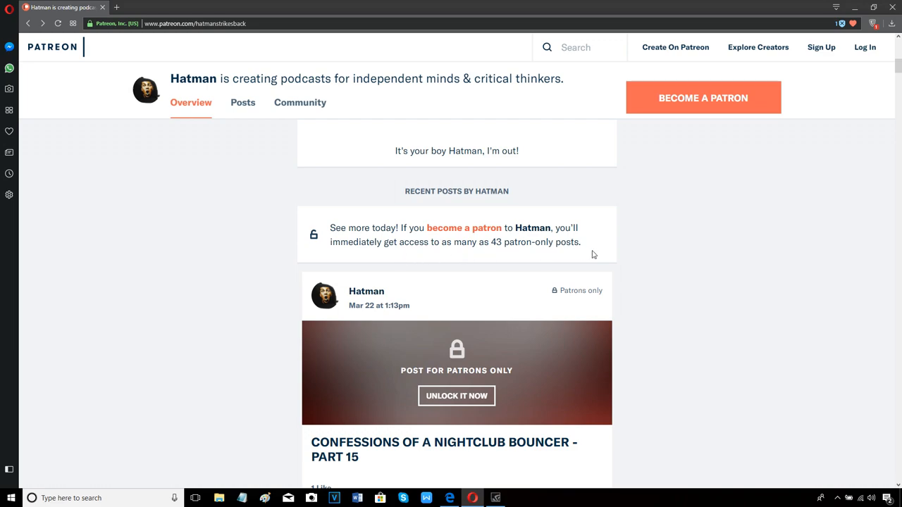
mouse_move(425, 262)
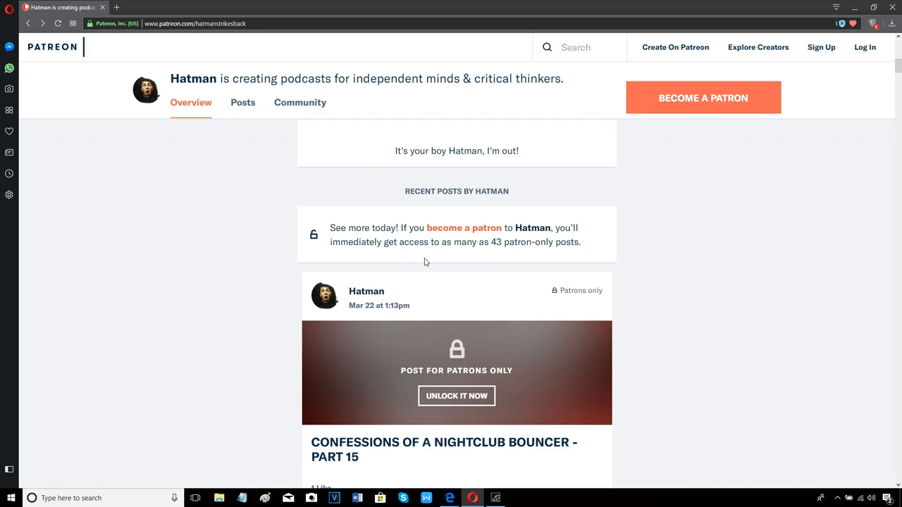
mouse_move(362, 247)
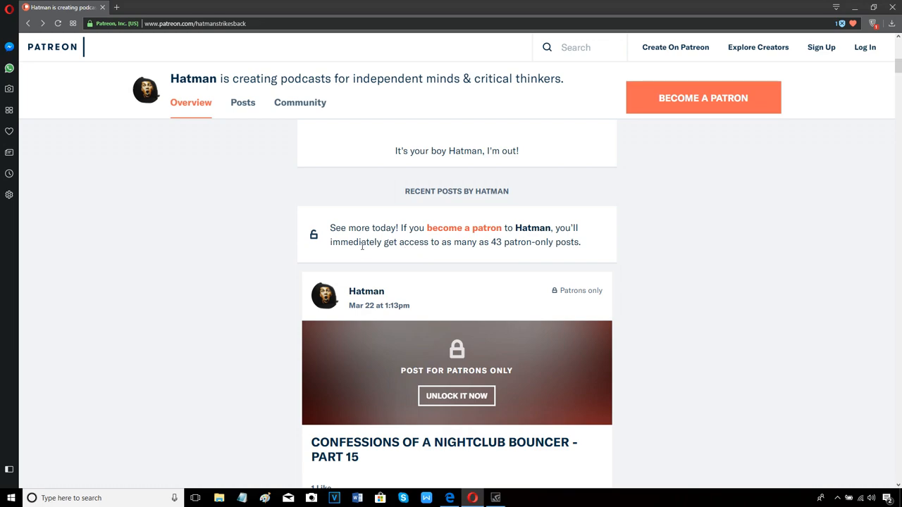
mouse_move(529, 260)
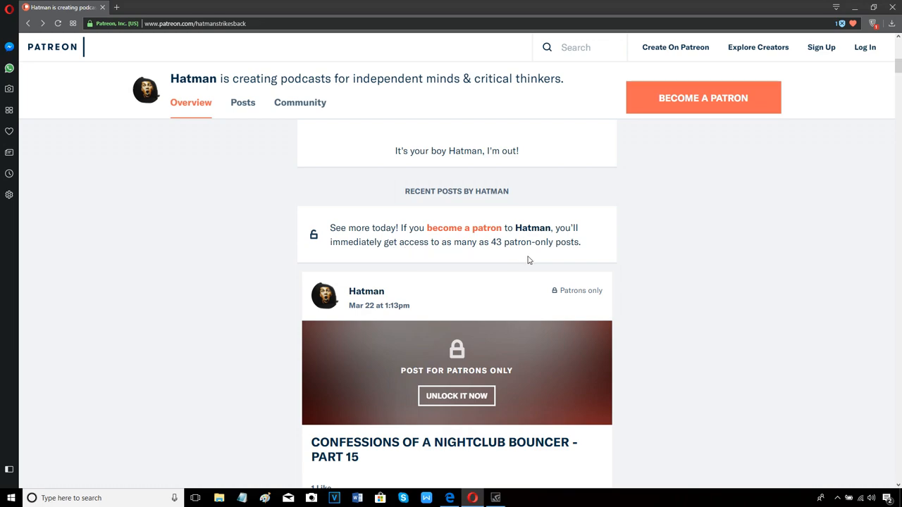
mouse_move(155, 236)
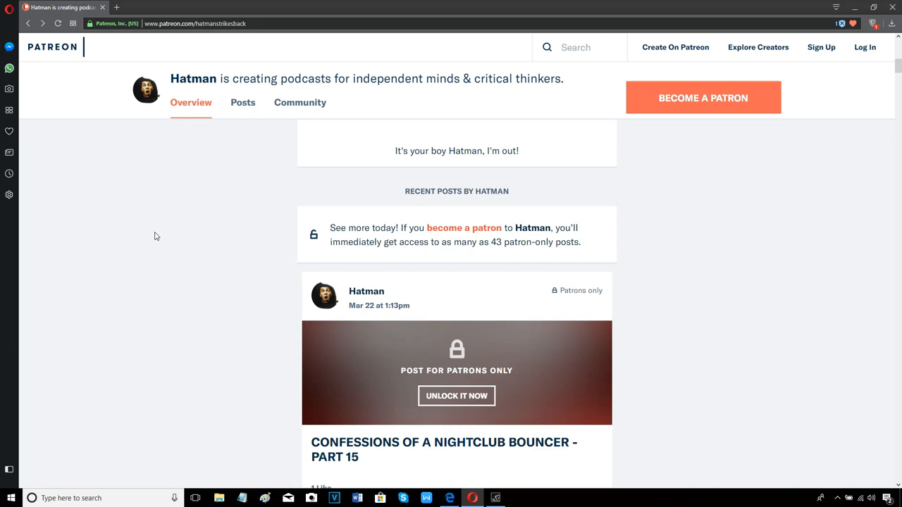
scroll(down, 3)
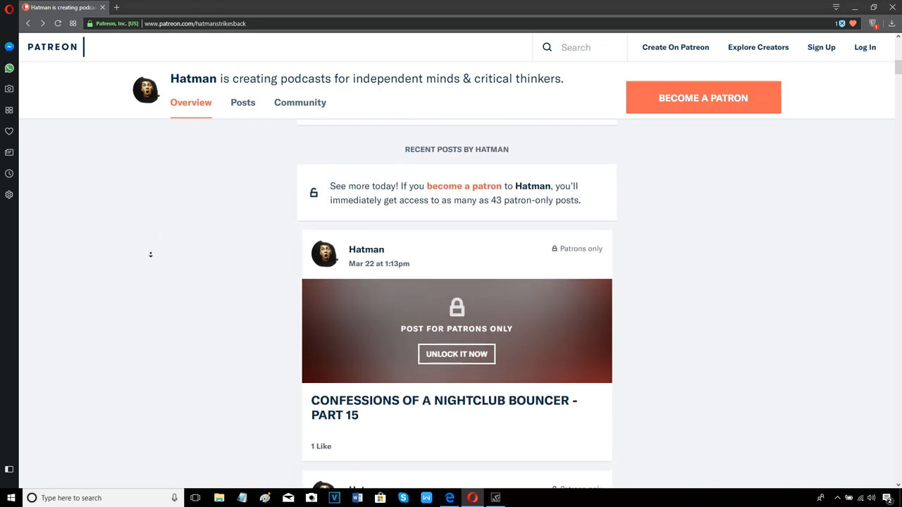
scroll(down, 3)
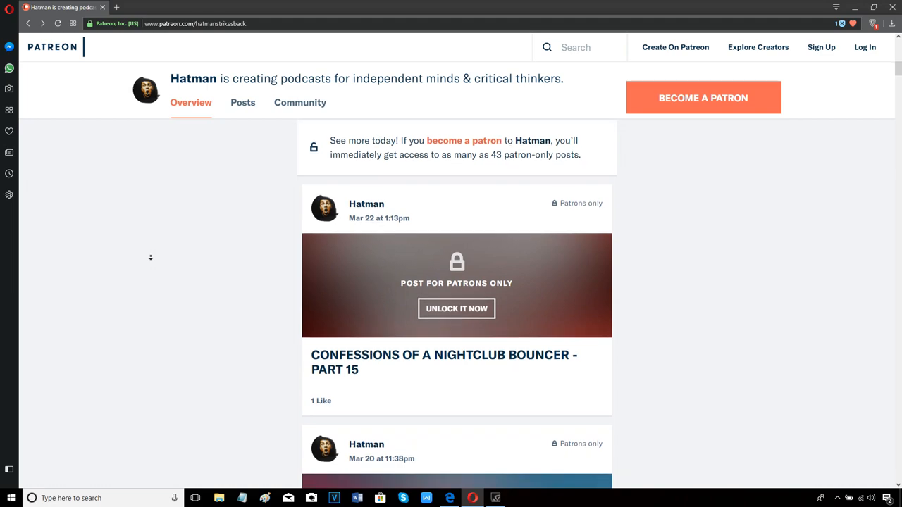
scroll(down, 3)
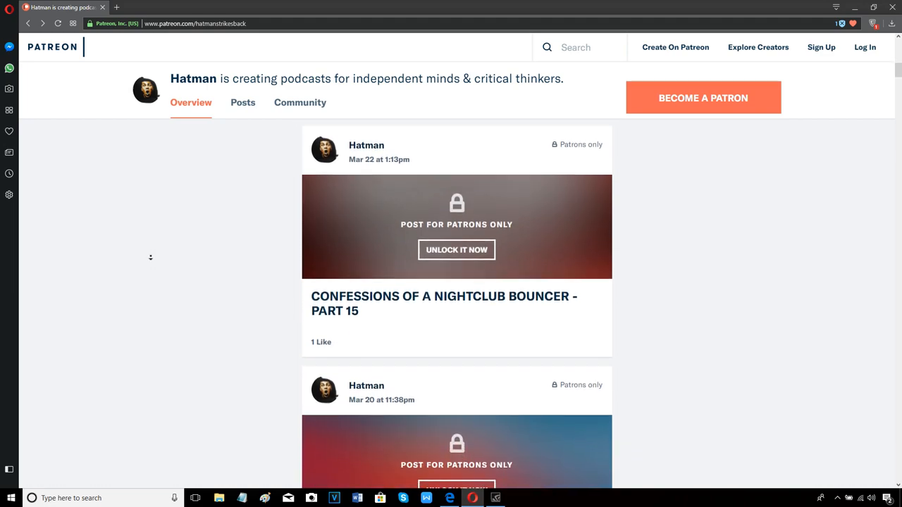
scroll(down, 3)
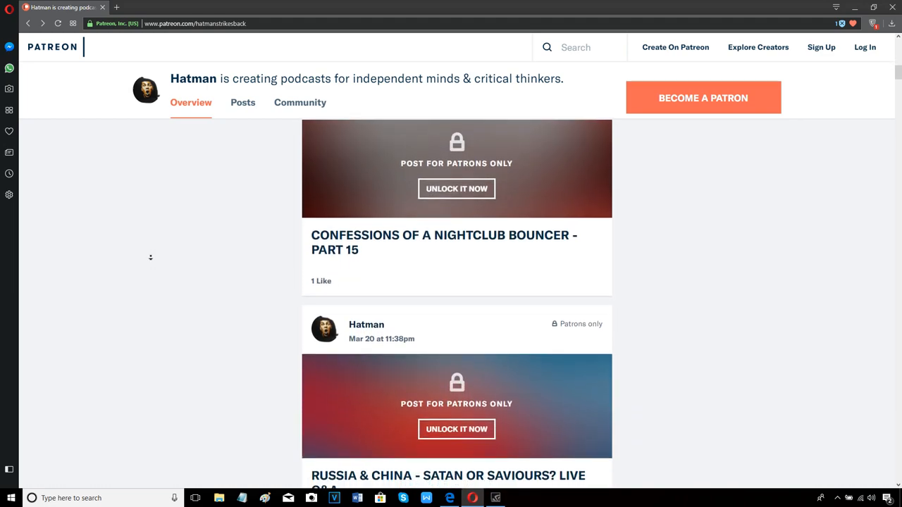
scroll(down, 3)
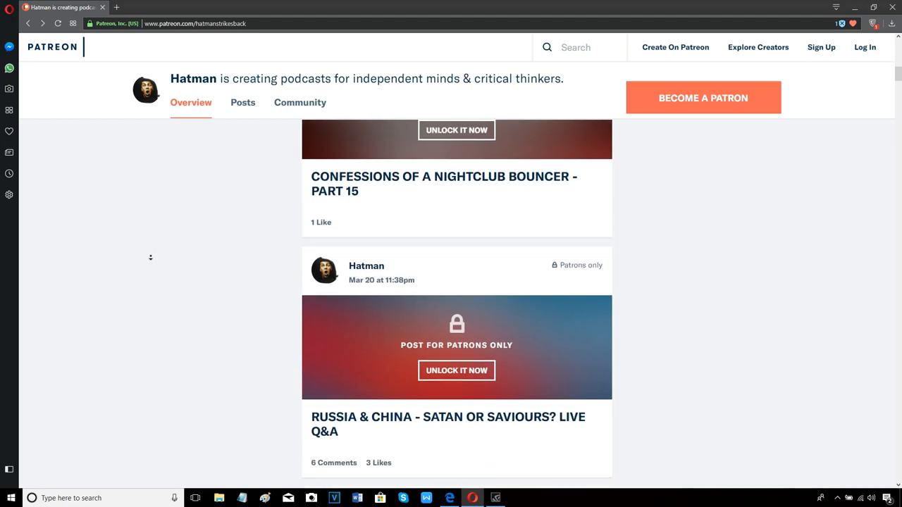
scroll(down, 3)
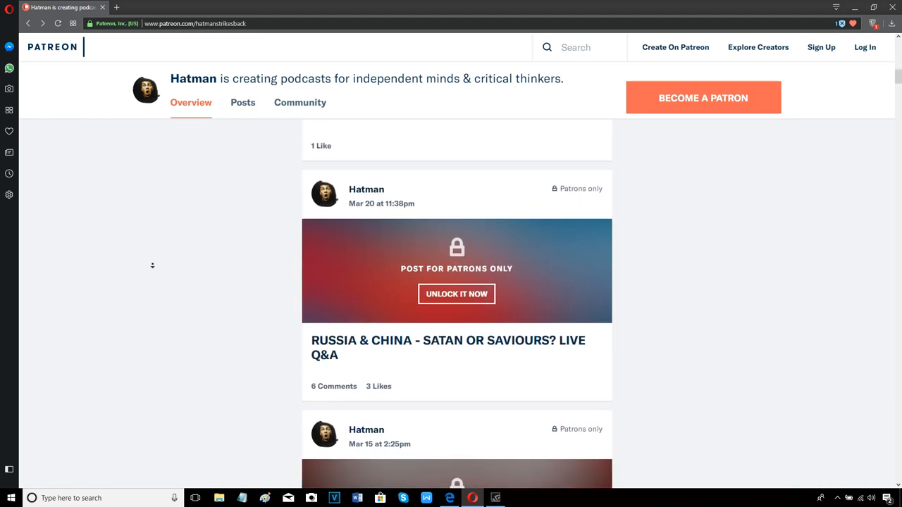
scroll(down, 3)
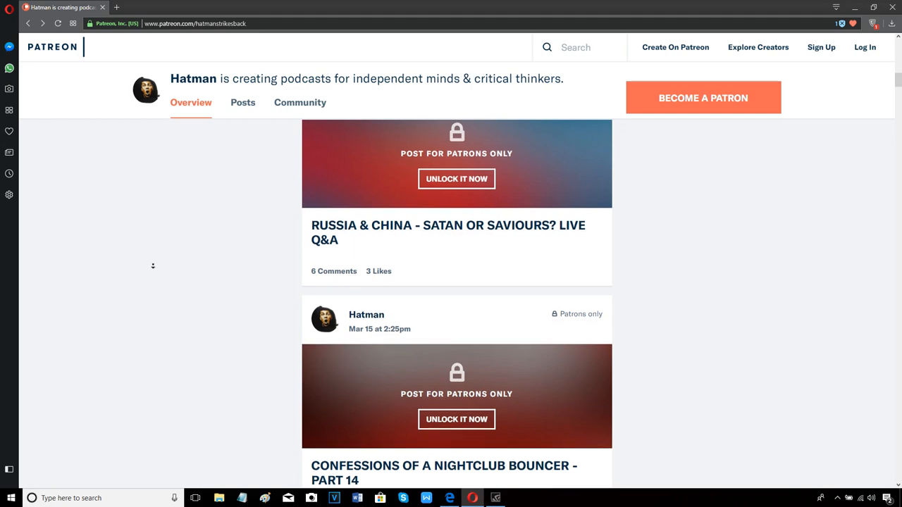
scroll(down, 3)
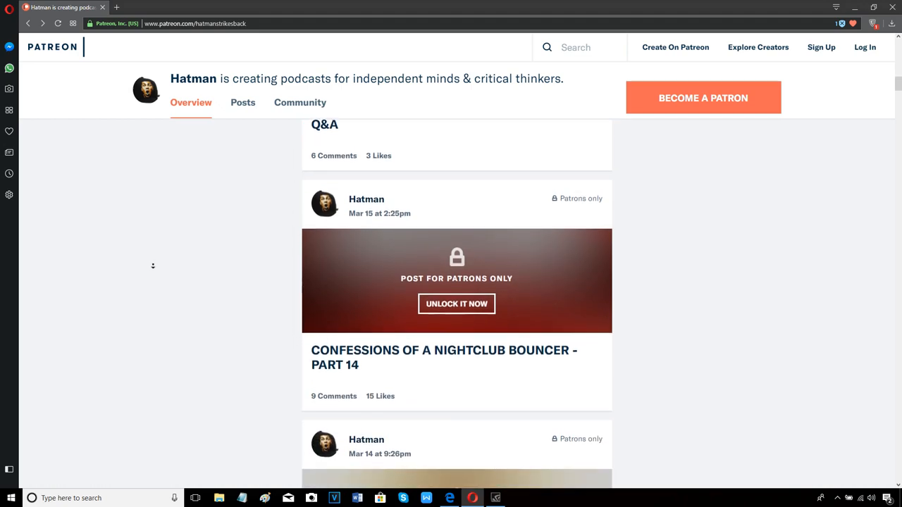
scroll(down, 3)
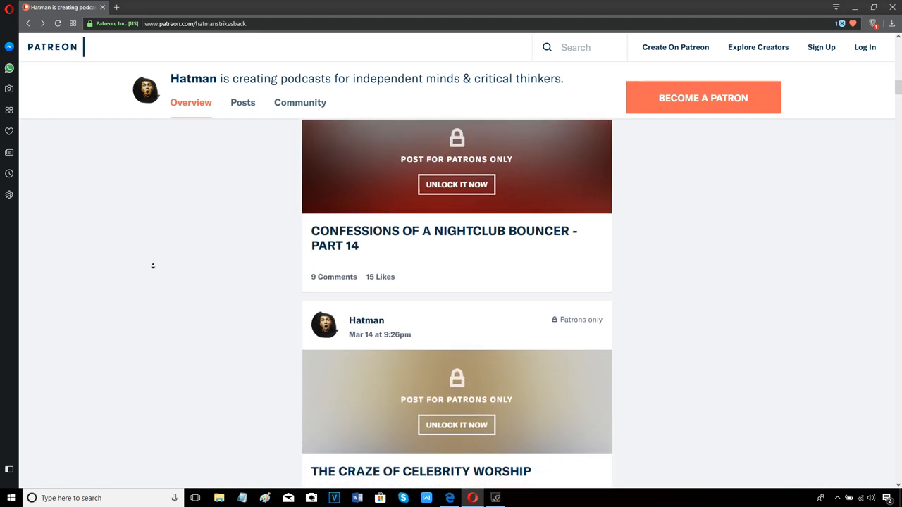
scroll(down, 3)
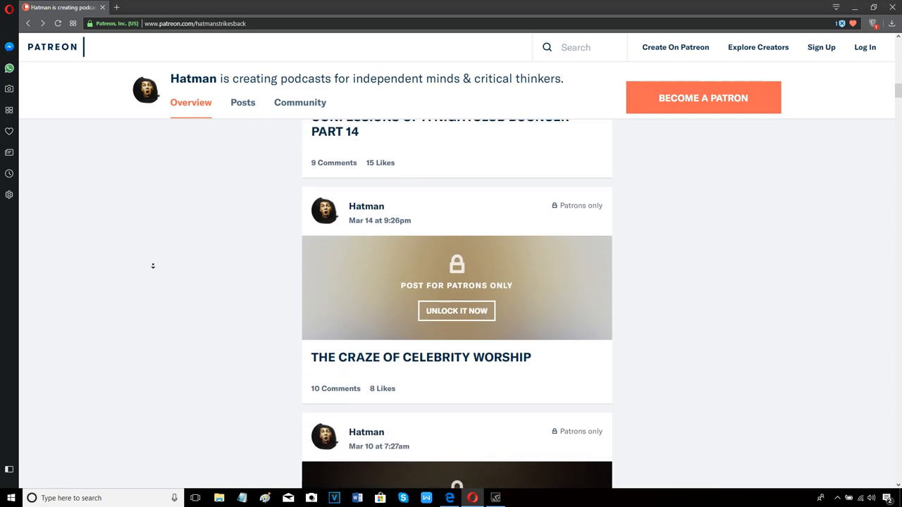
scroll(down, 3)
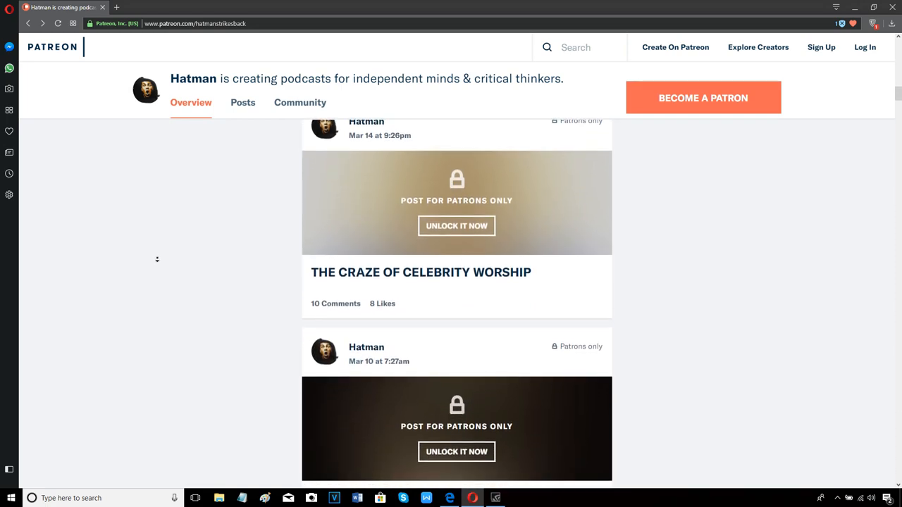
scroll(down, 3)
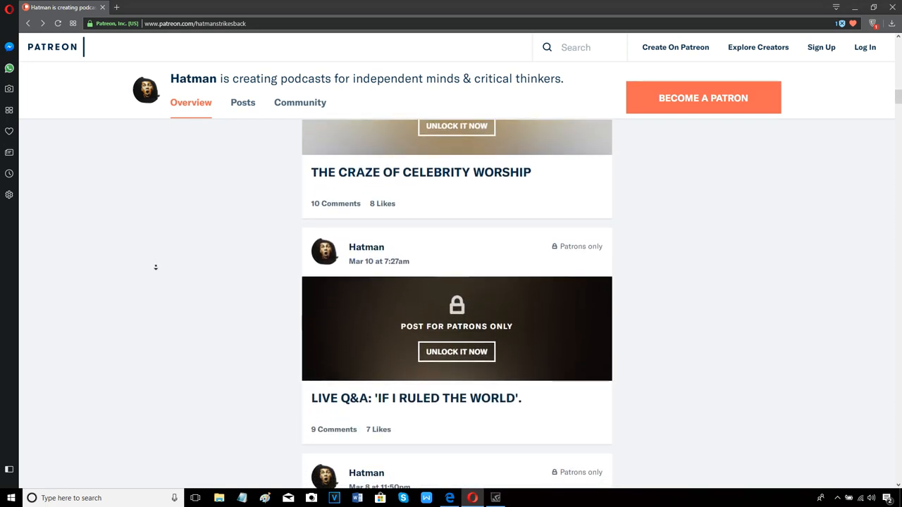
scroll(down, 3)
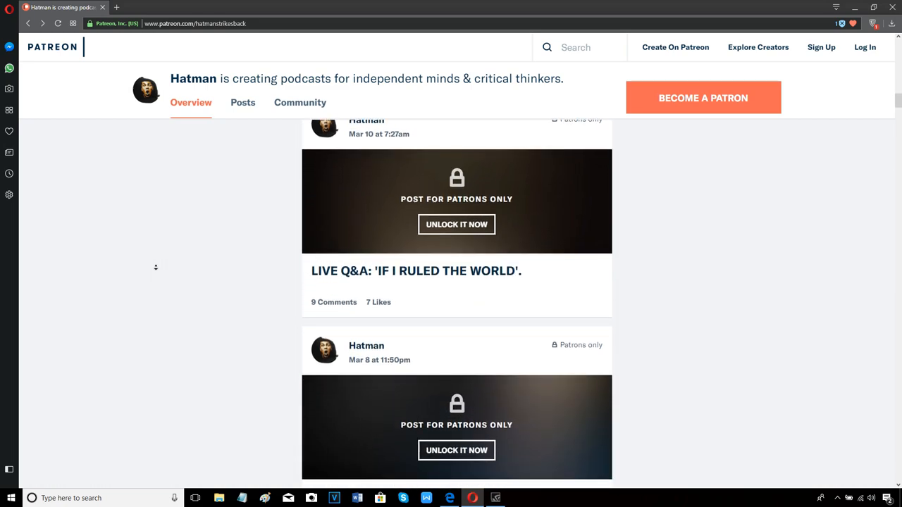
scroll(down, 3)
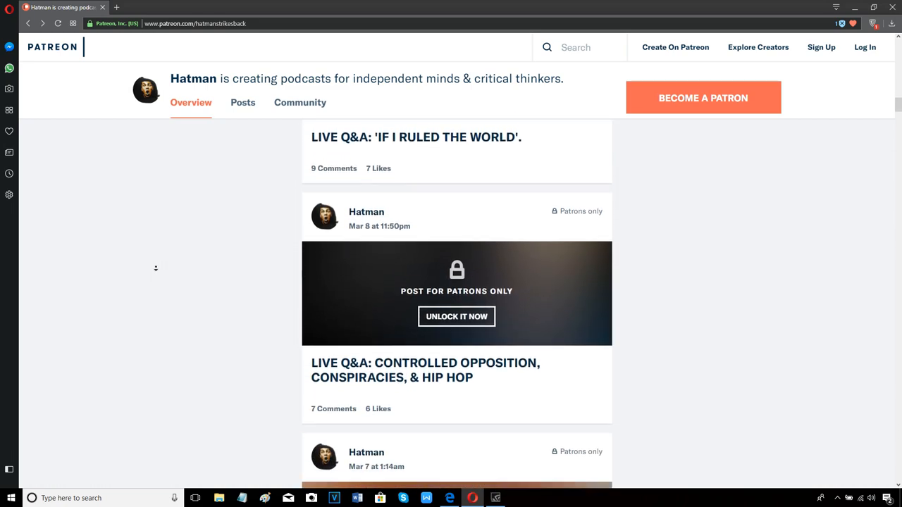
scroll(down, 3)
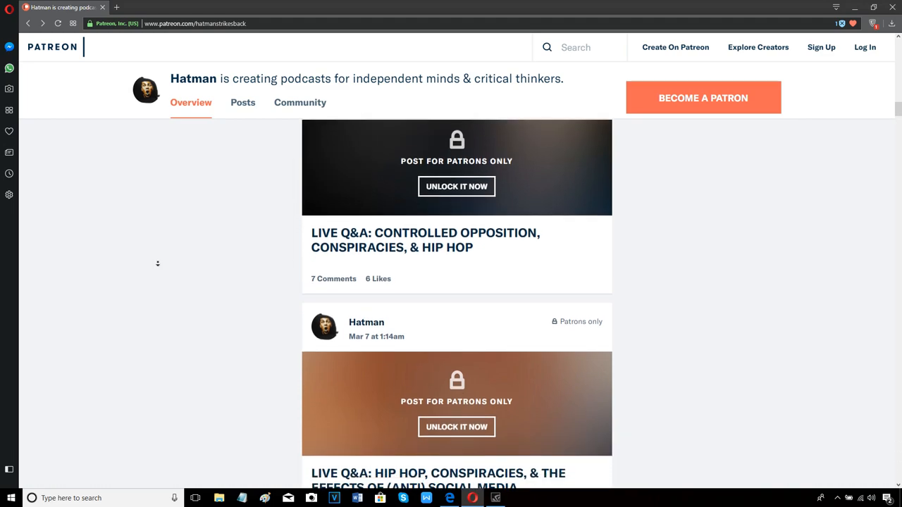
scroll(down, 3)
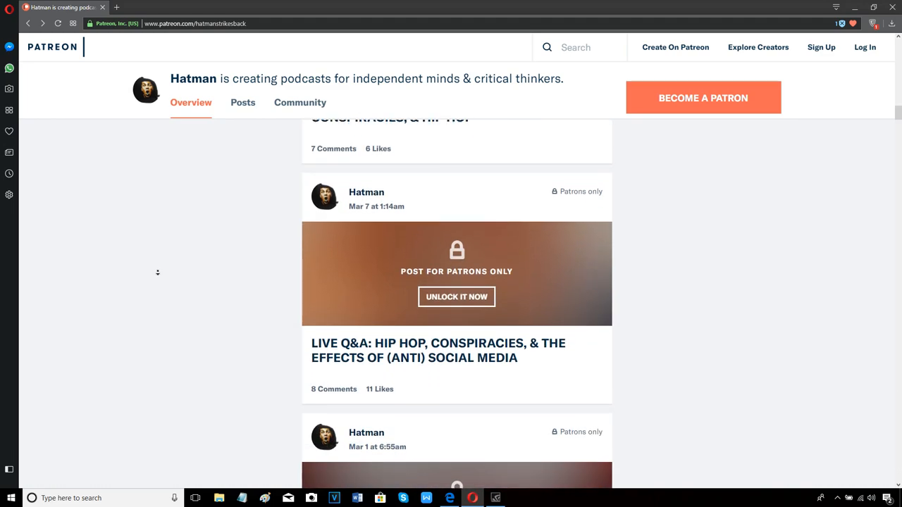
scroll(down, 3)
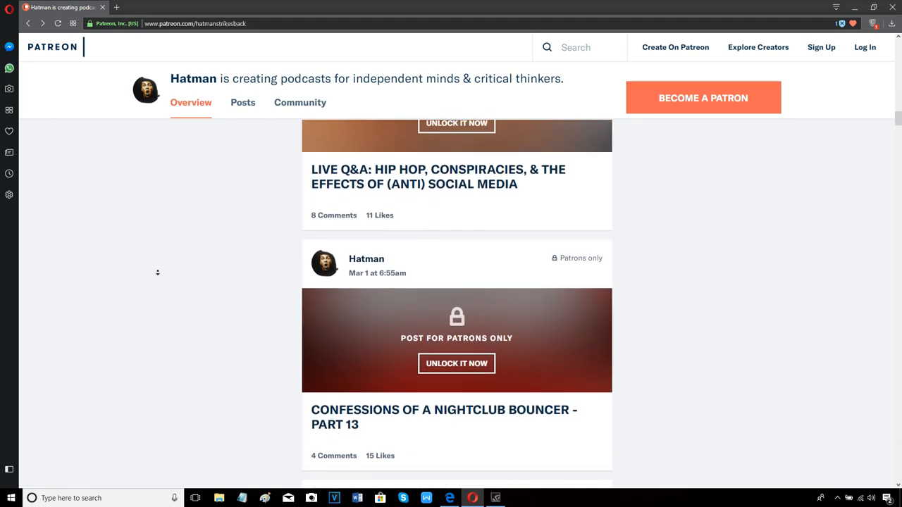
scroll(down, 3)
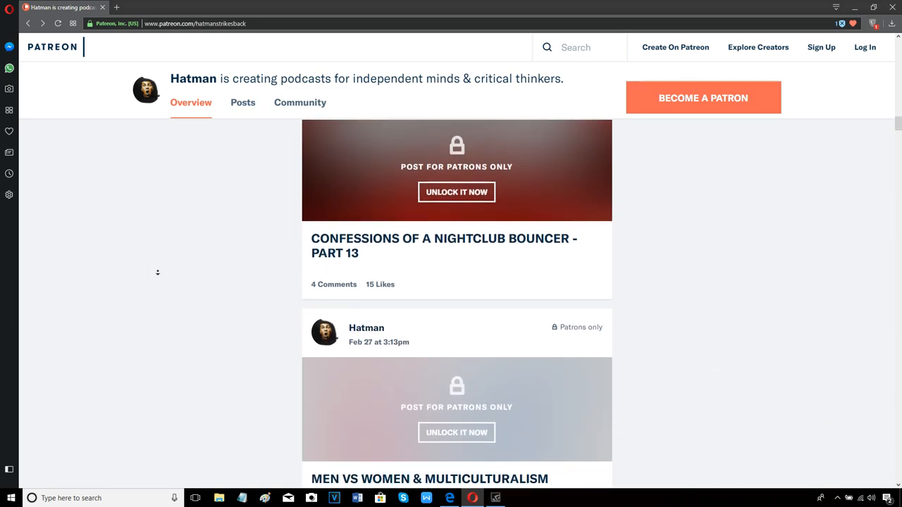
scroll(down, 3)
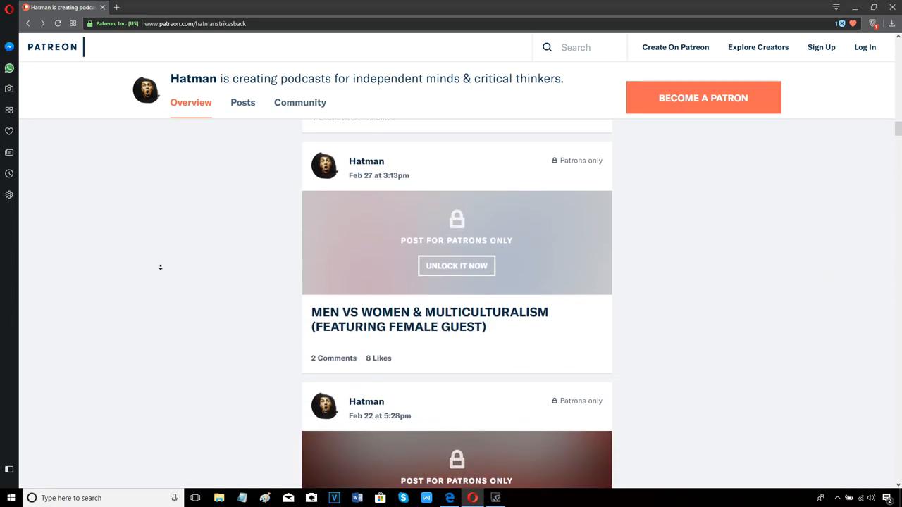
scroll(down, 3)
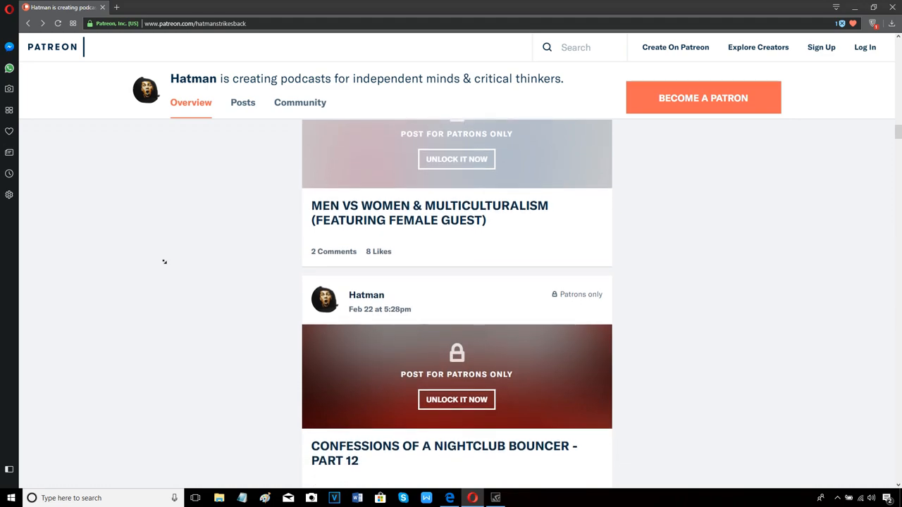
scroll(down, 3)
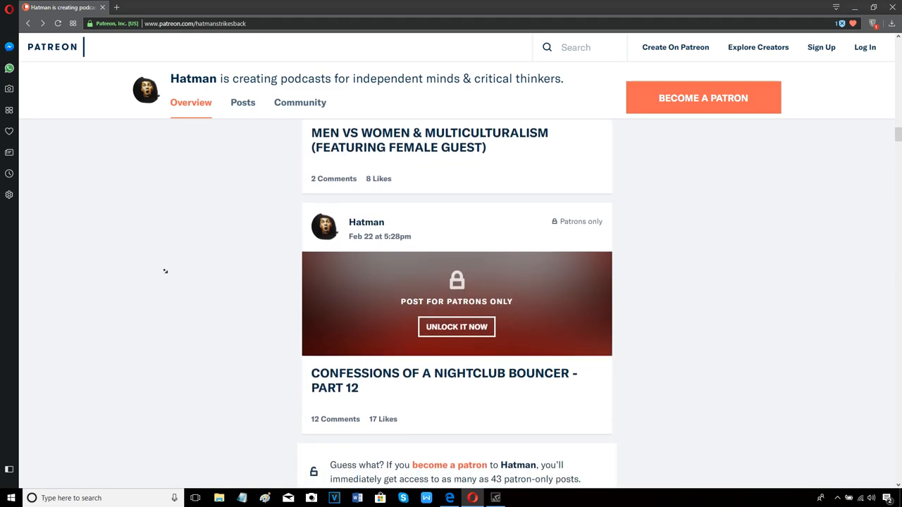
scroll(down, 3)
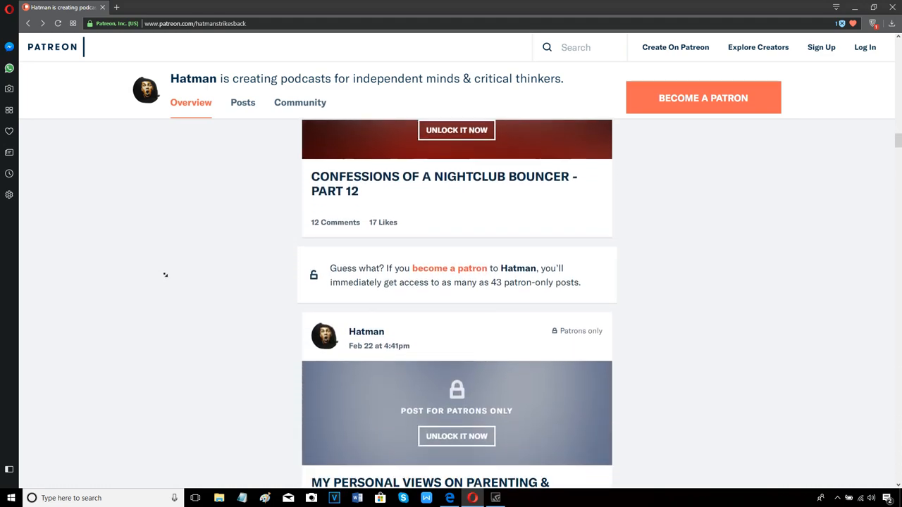
scroll(down, 3)
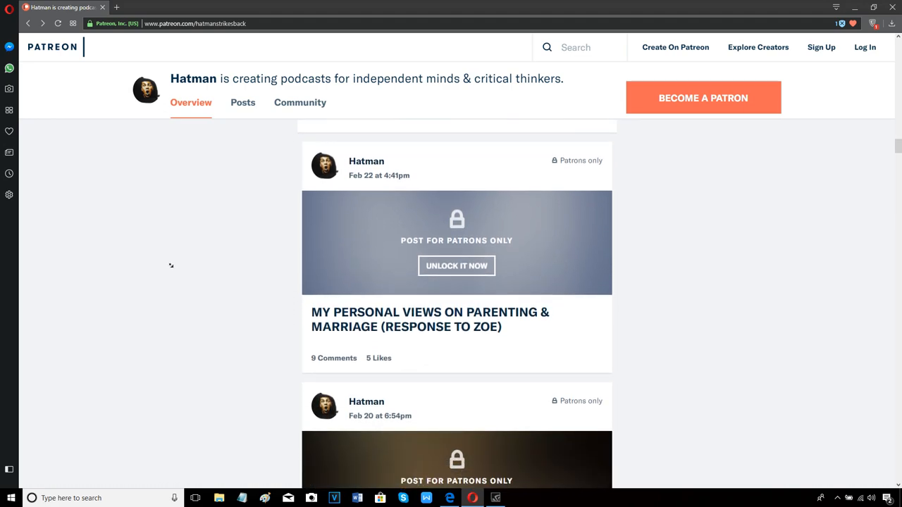
scroll(down, 3)
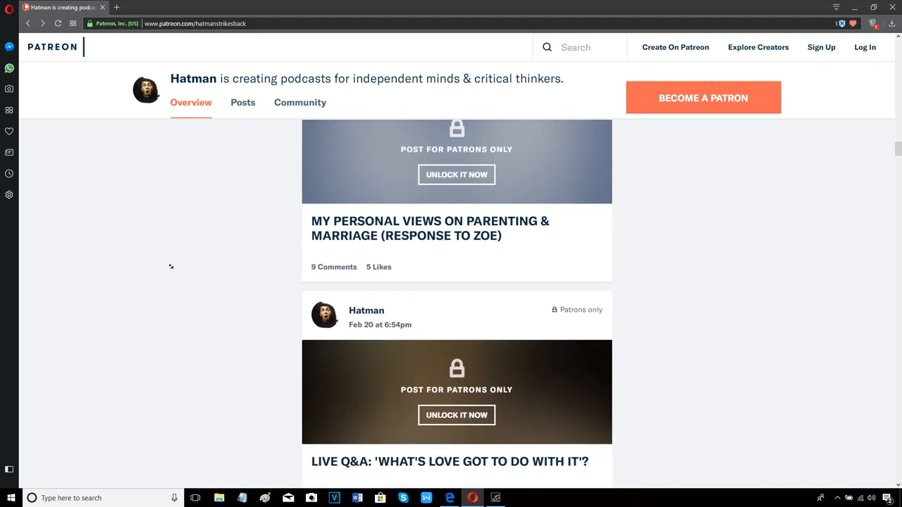
scroll(down, 3)
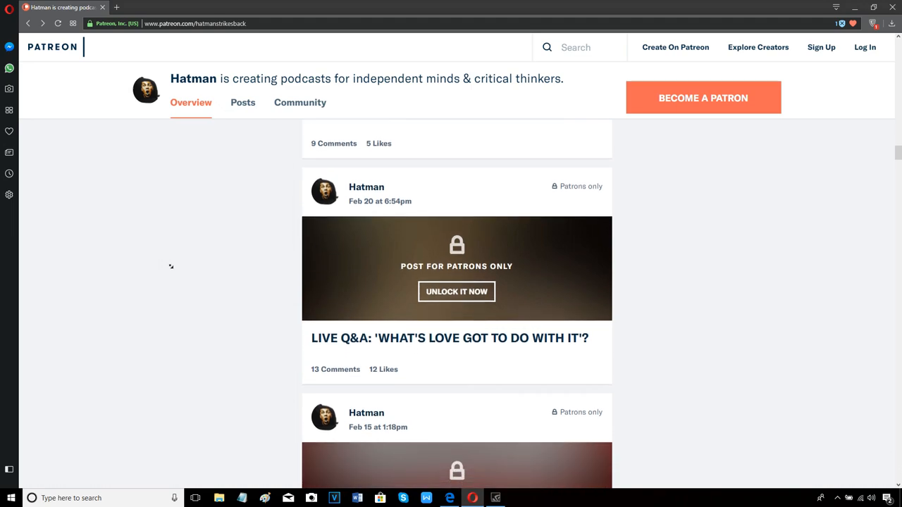
scroll(down, 3)
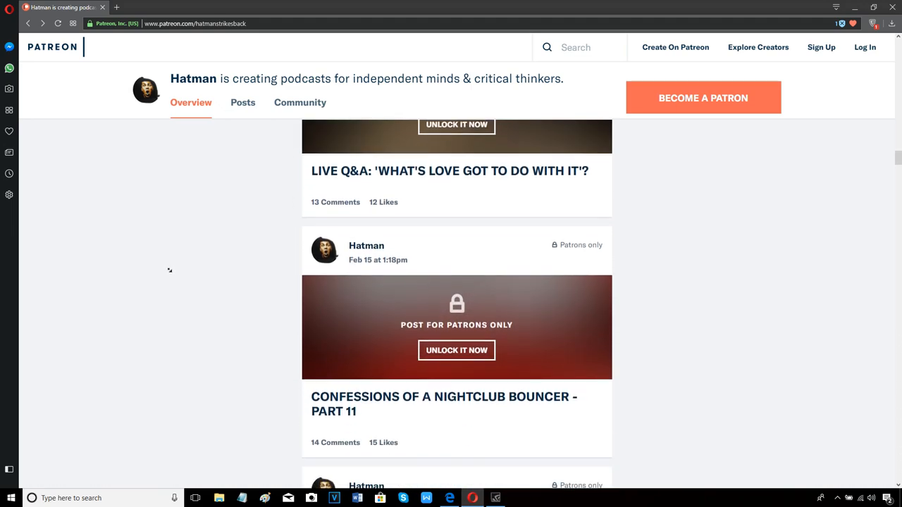
scroll(down, 3)
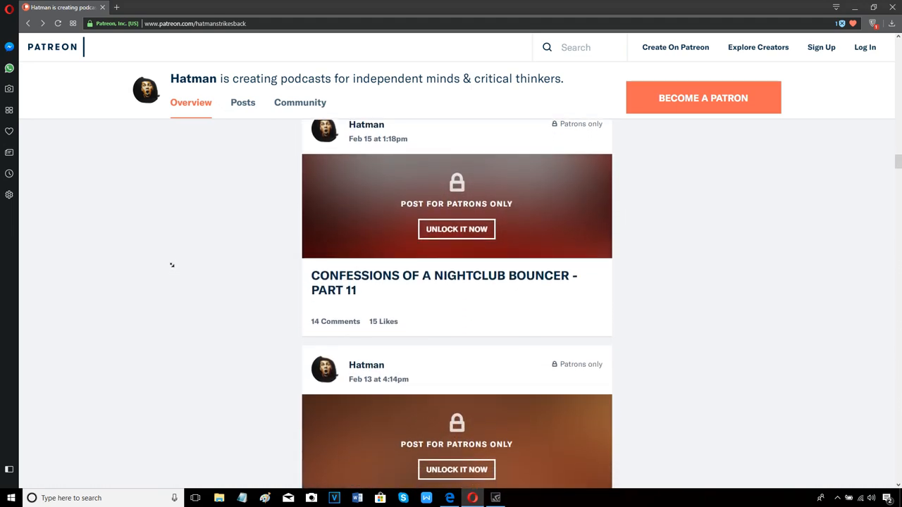
scroll(down, 3)
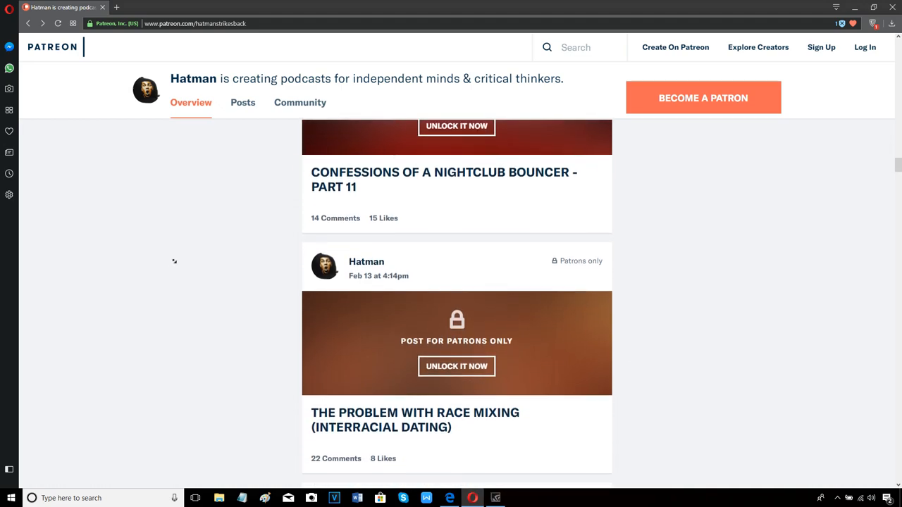
scroll(down, 3)
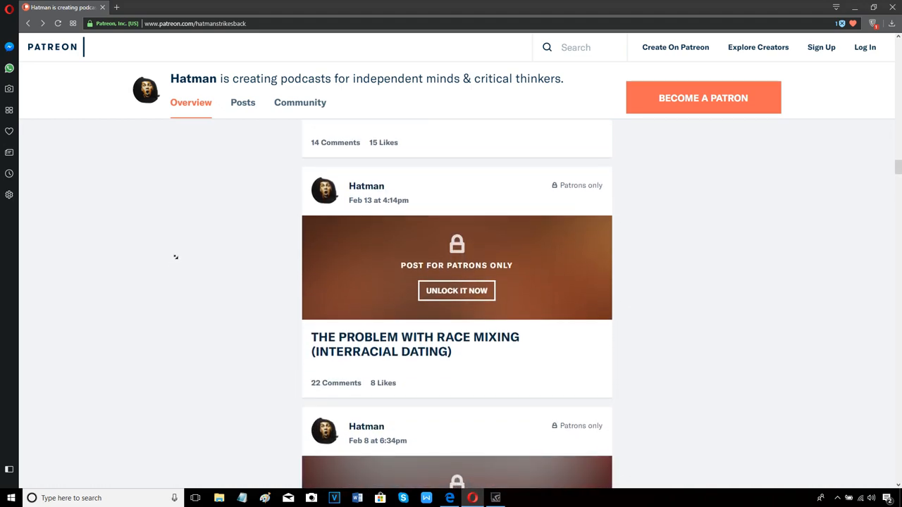
scroll(down, 3)
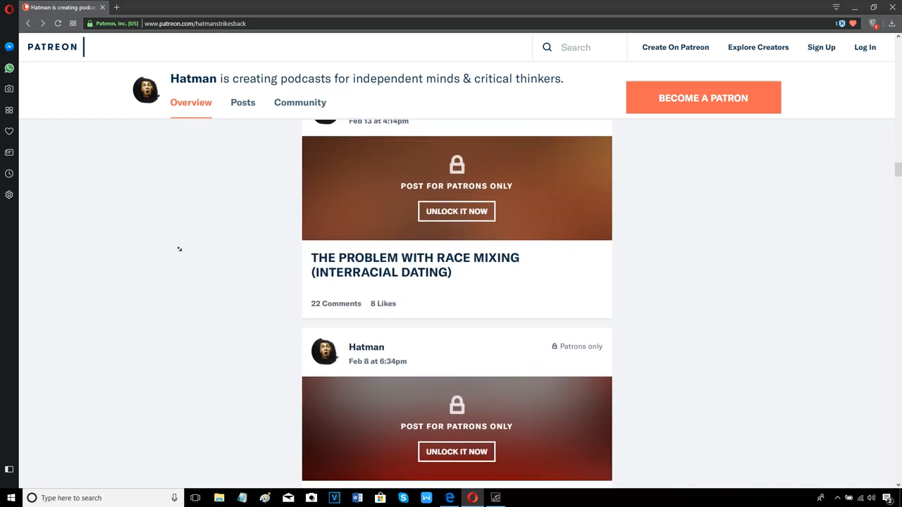
scroll(down, 3)
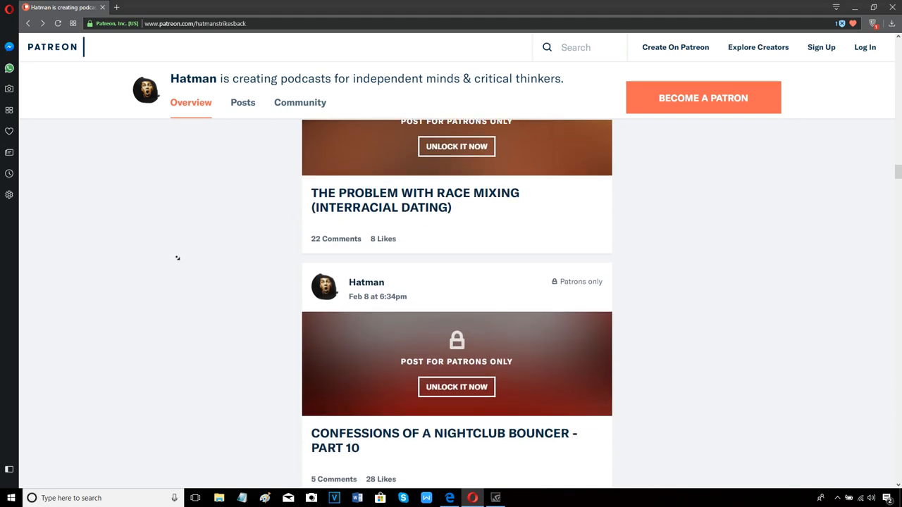
scroll(down, 3)
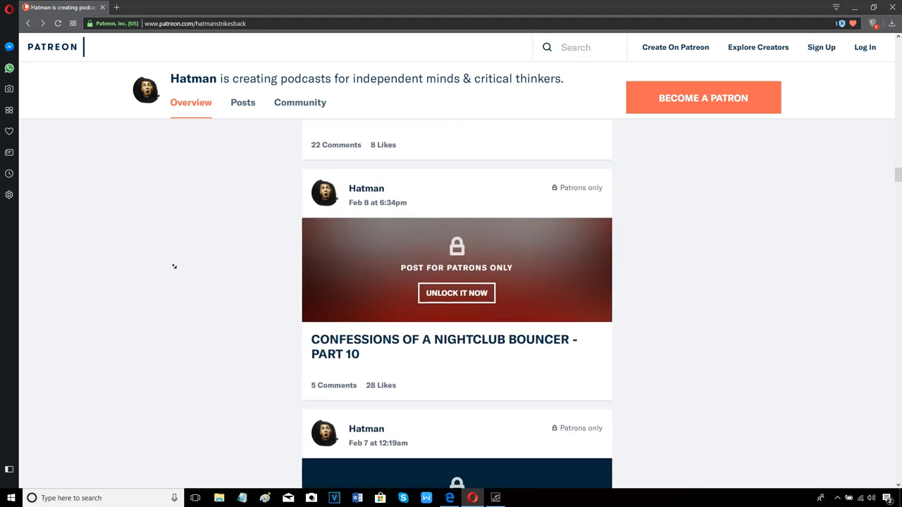
scroll(down, 3)
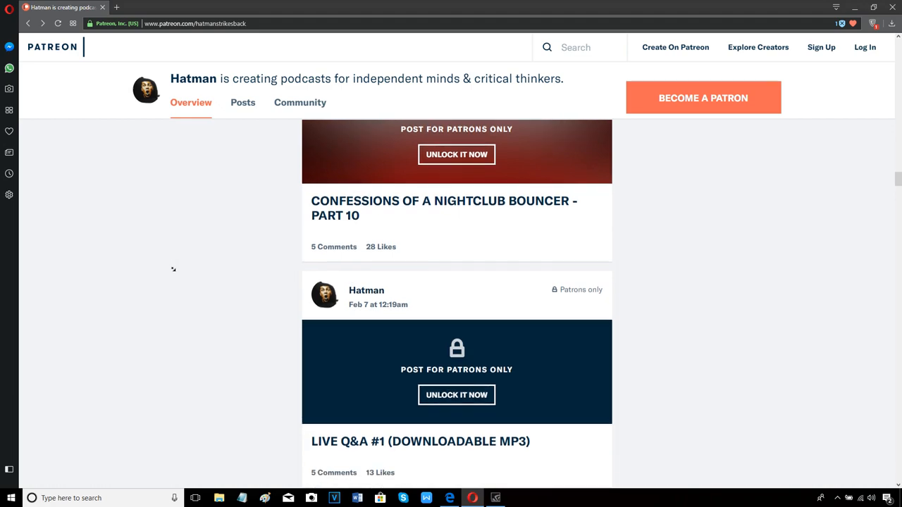
scroll(down, 3)
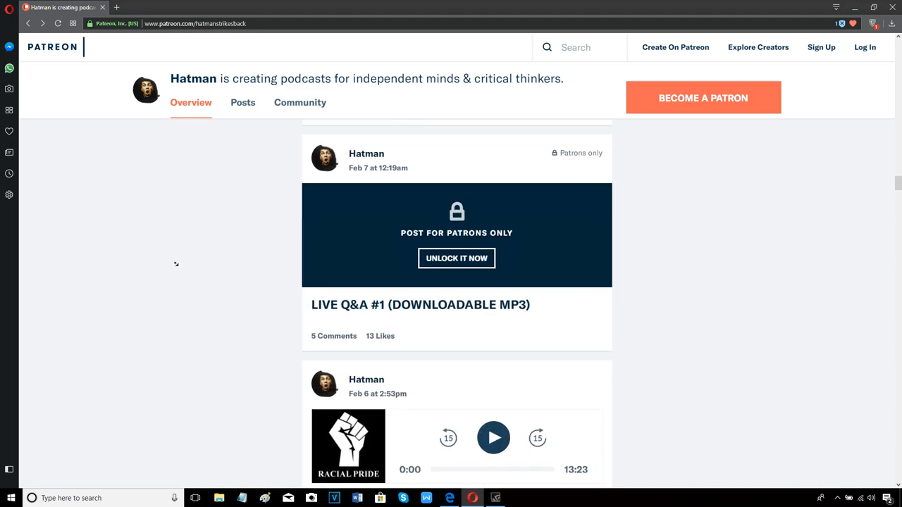
scroll(down, 3)
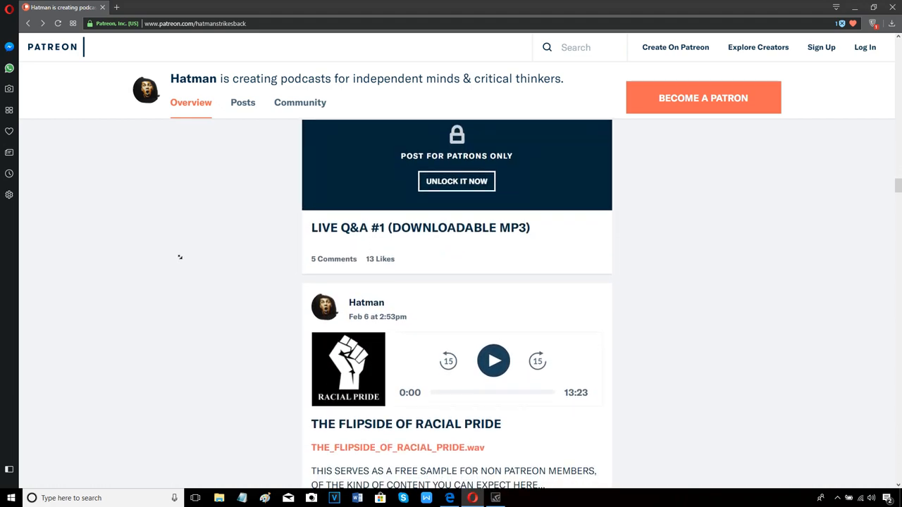
scroll(down, 3)
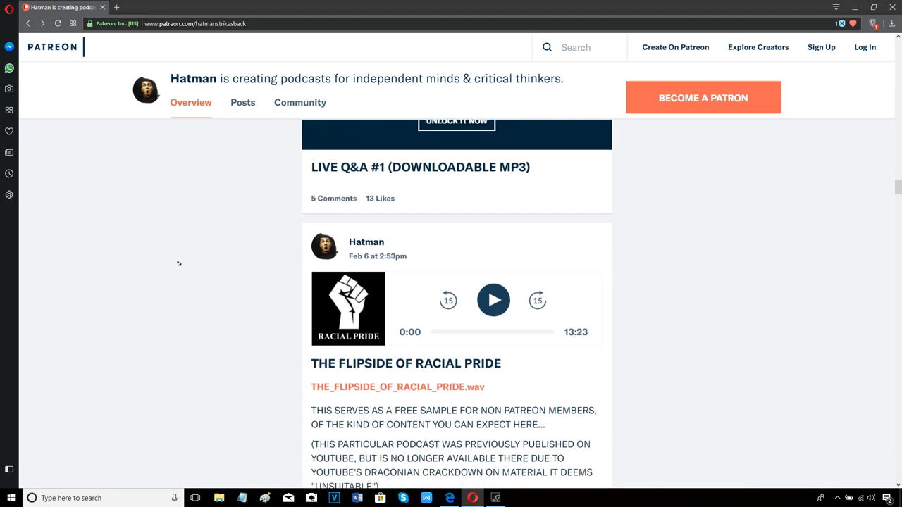
scroll(down, 3)
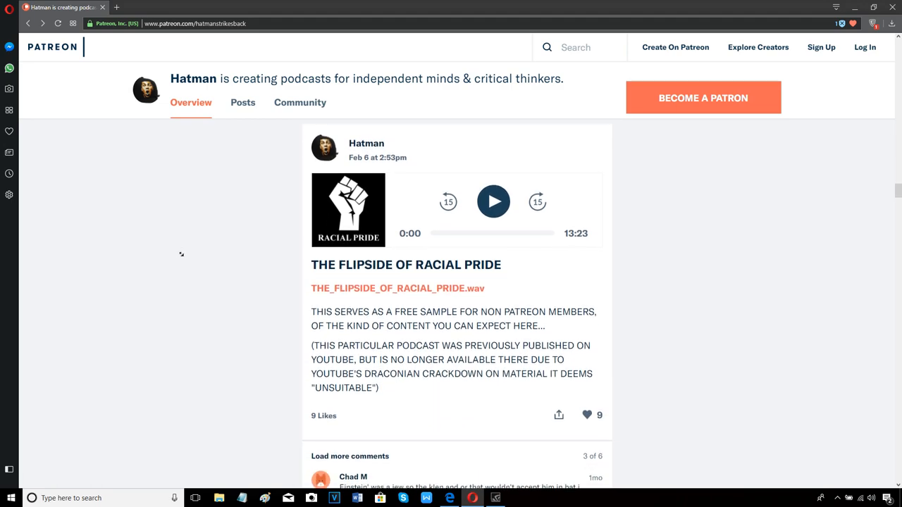
scroll(down, 3)
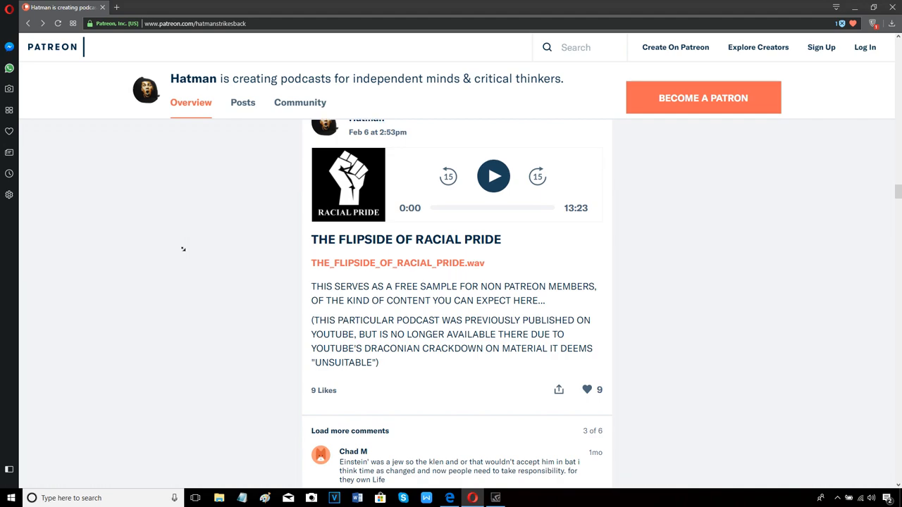
scroll(down, 3)
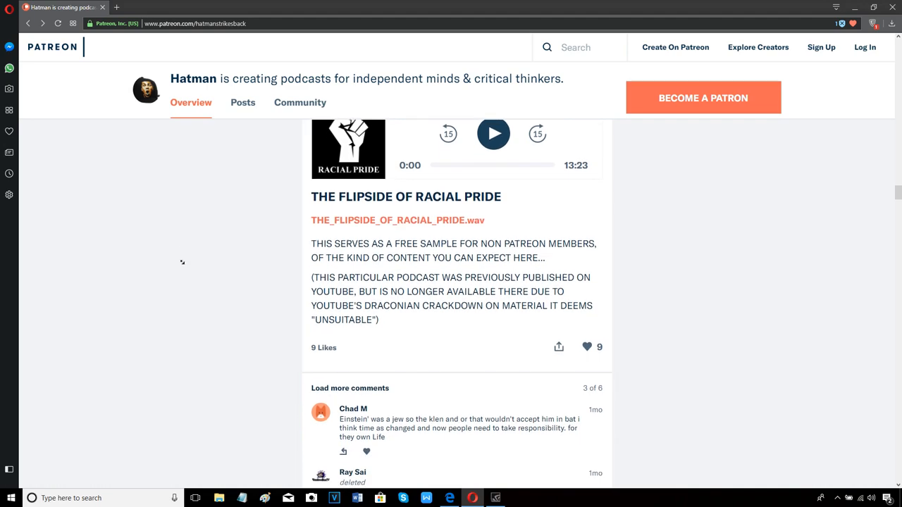
scroll(down, 3)
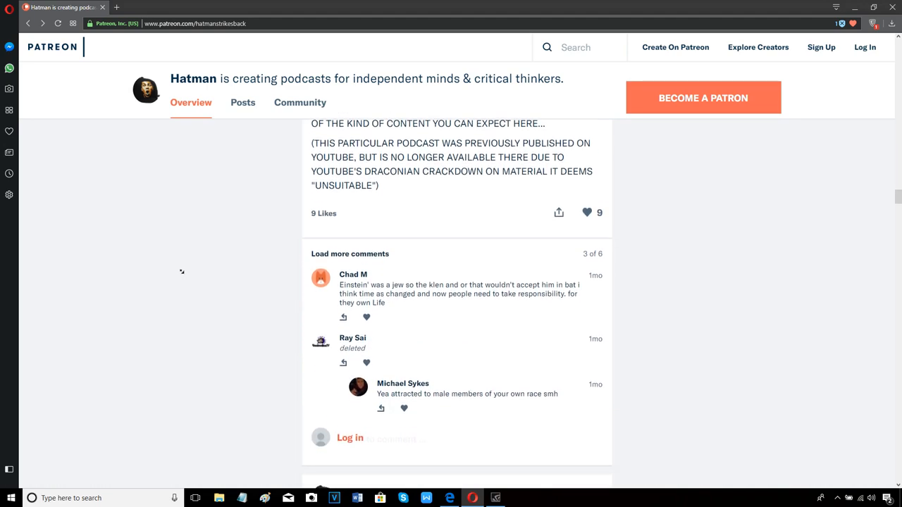
scroll(down, 3)
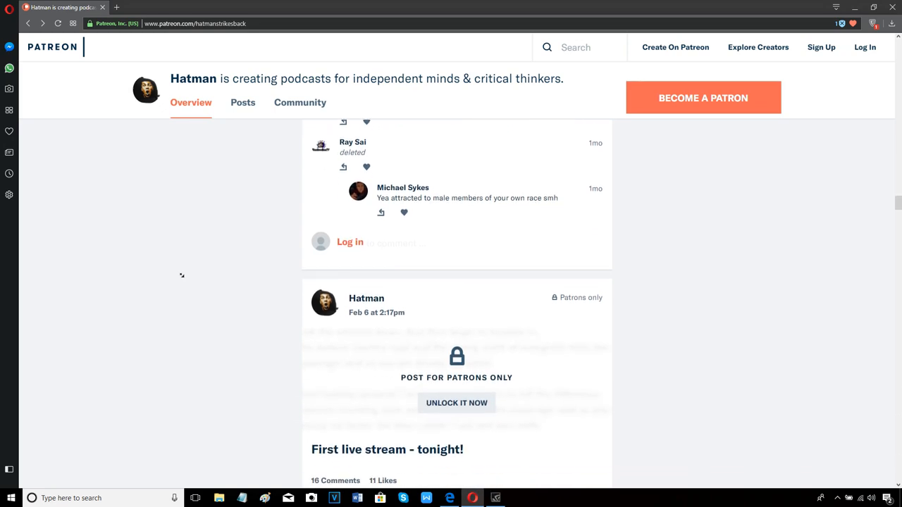
scroll(down, 3)
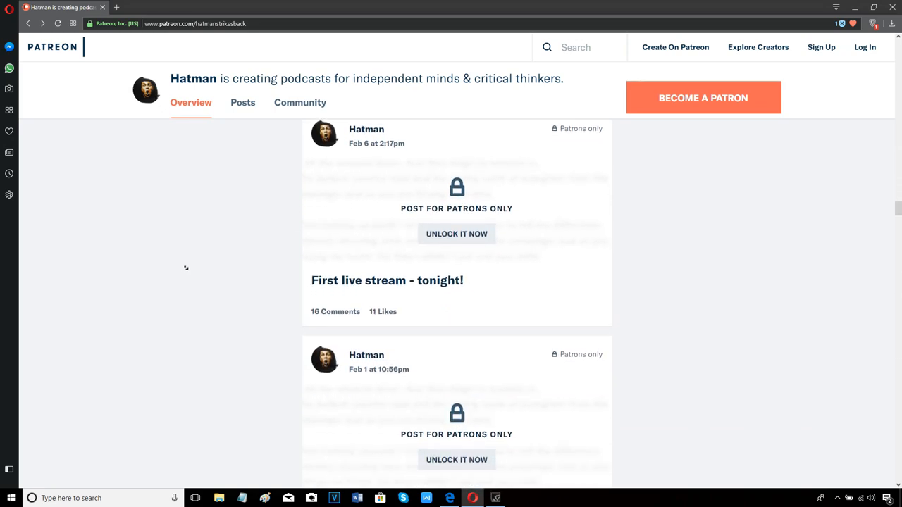
scroll(down, 3)
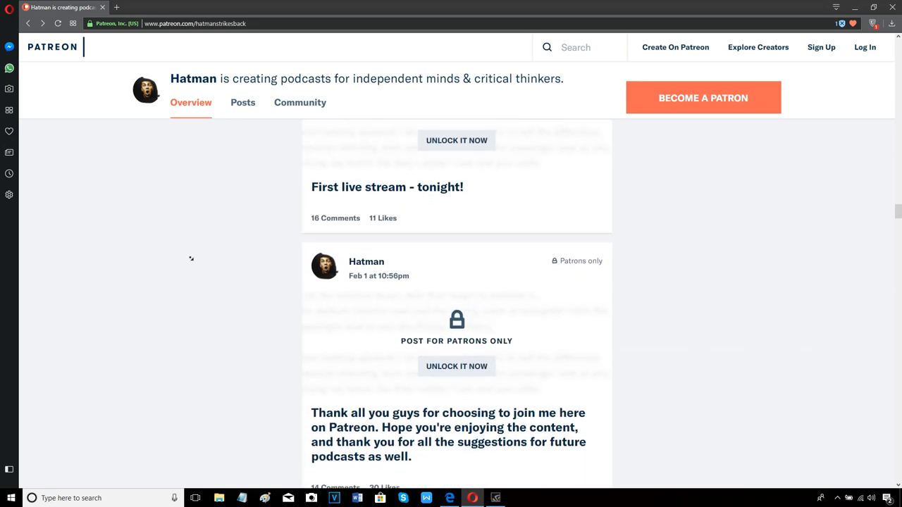
scroll(down, 3)
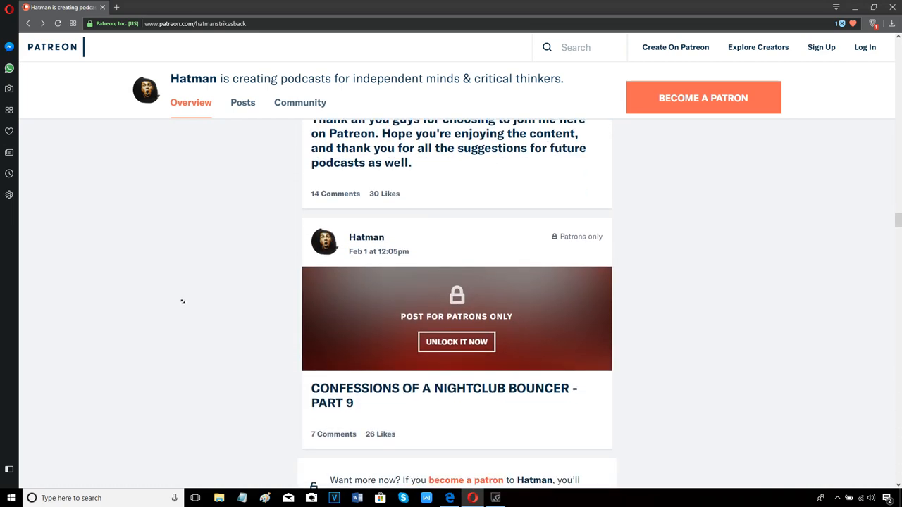
scroll(down, 3)
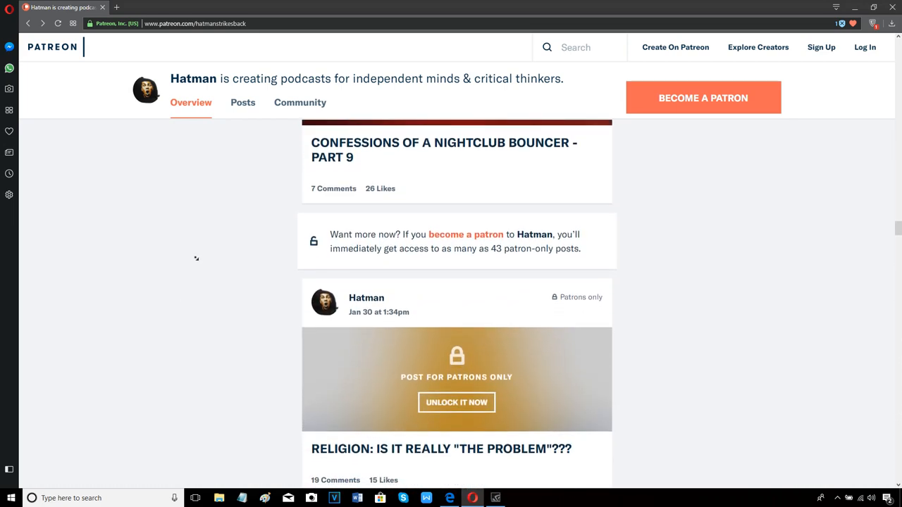
scroll(down, 3)
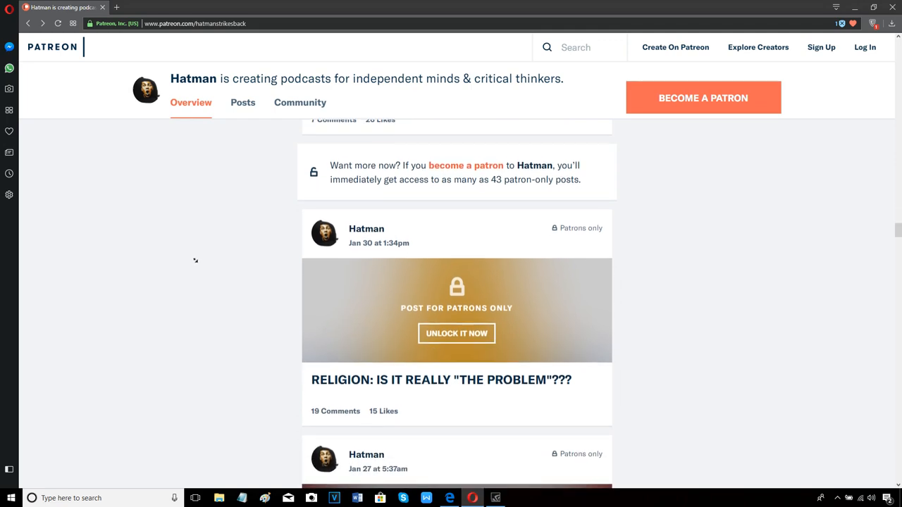
scroll(down, 3)
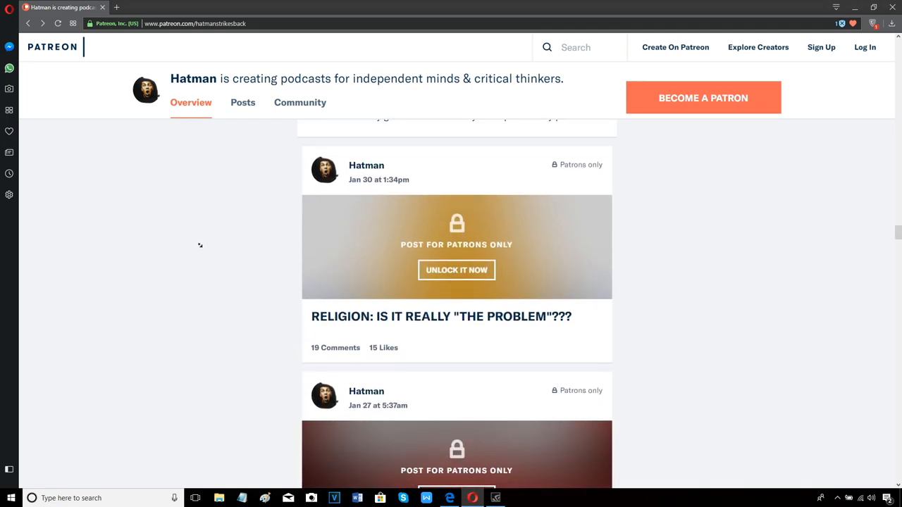
scroll(up, 3)
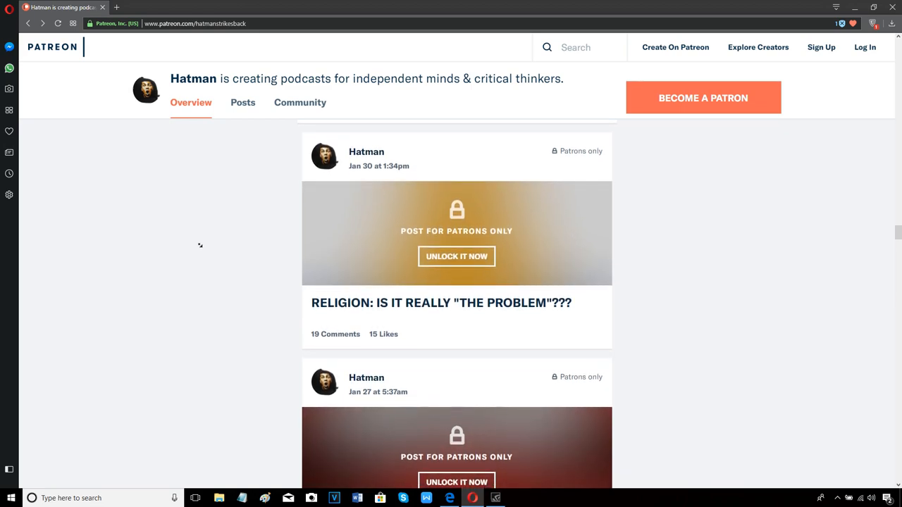
scroll(down, 3)
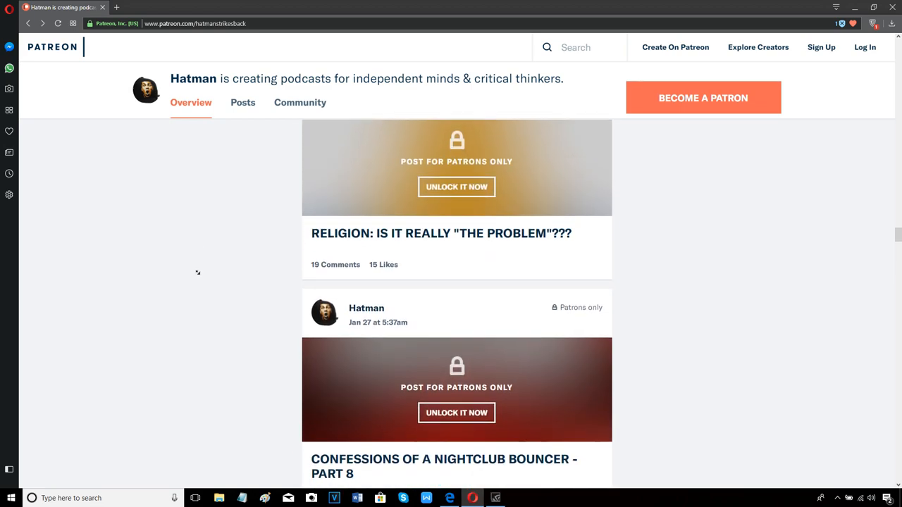
scroll(down, 3)
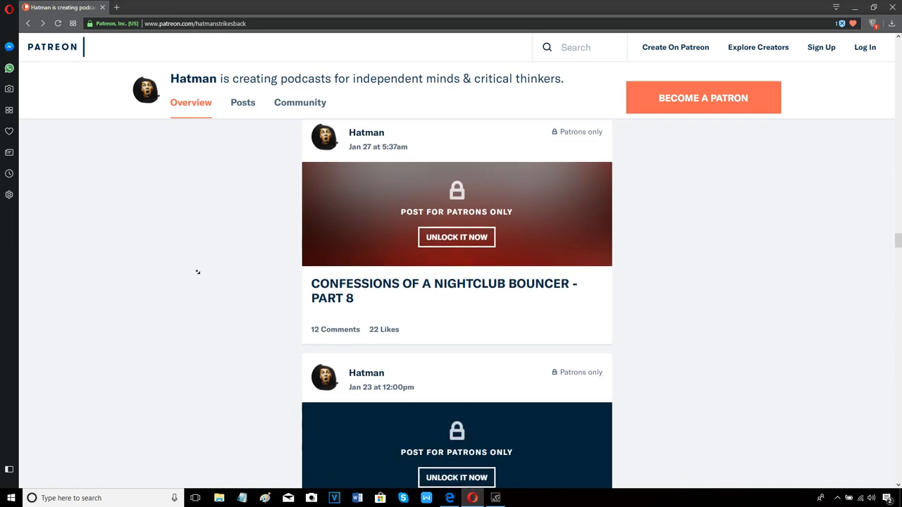
scroll(down, 3)
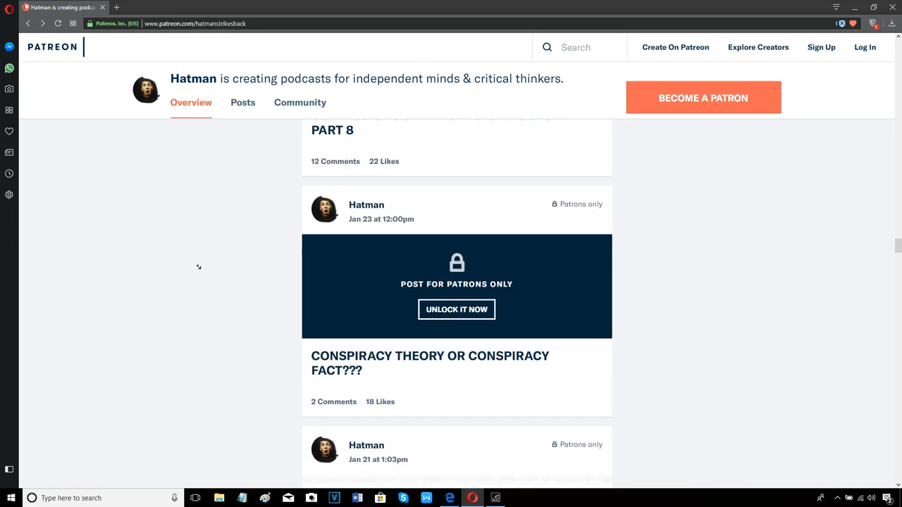
scroll(down, 3)
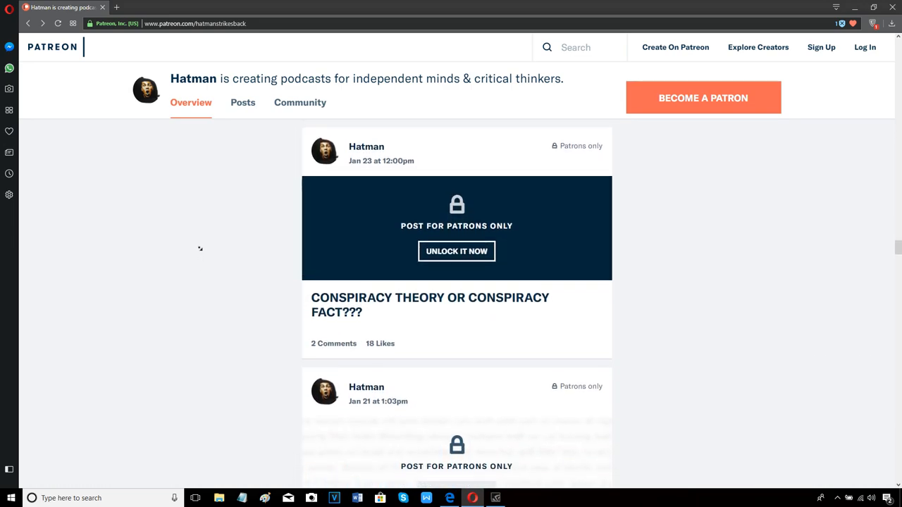
scroll(down, 3)
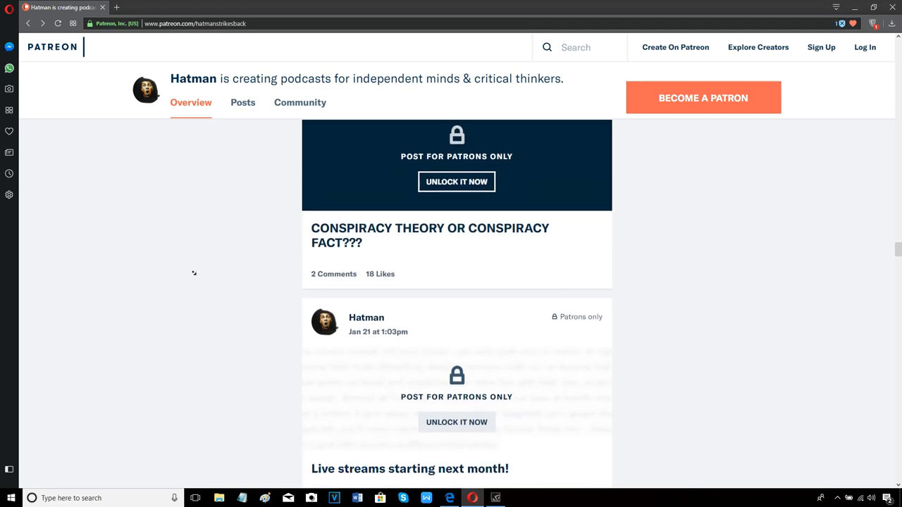
scroll(down, 3)
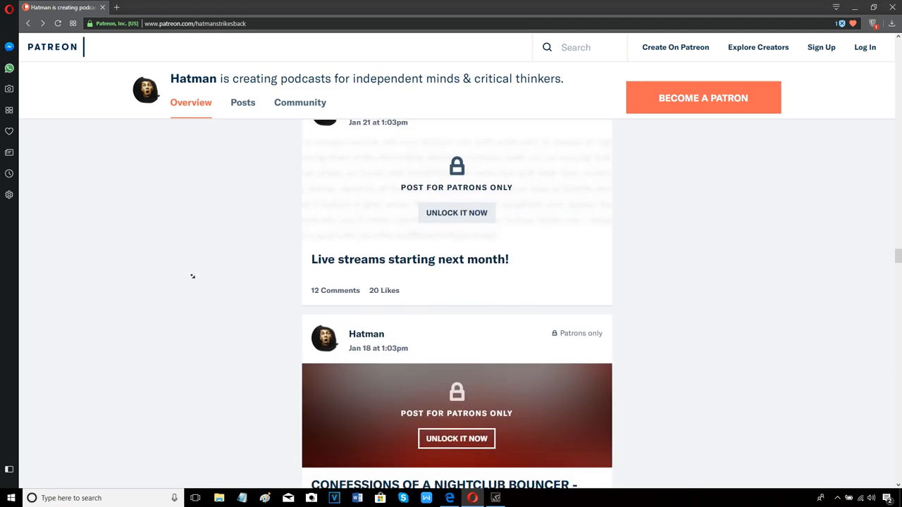
scroll(down, 3)
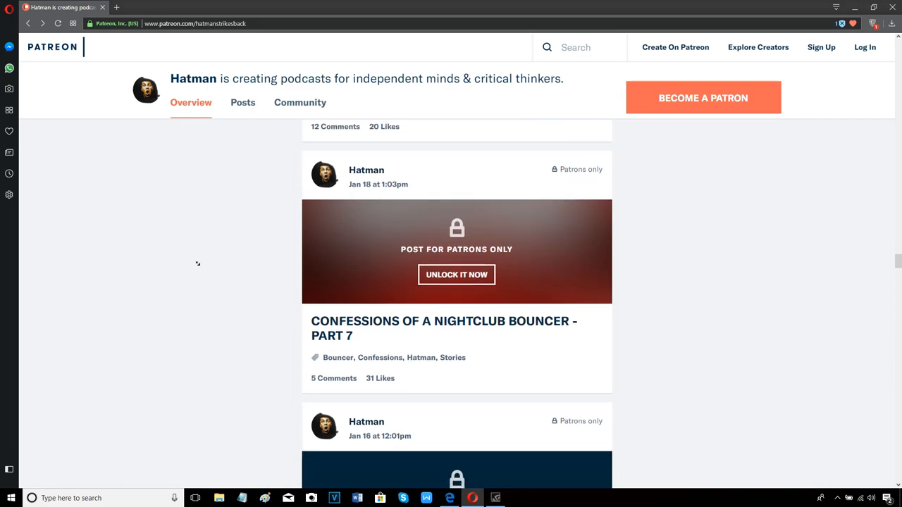
scroll(down, 3)
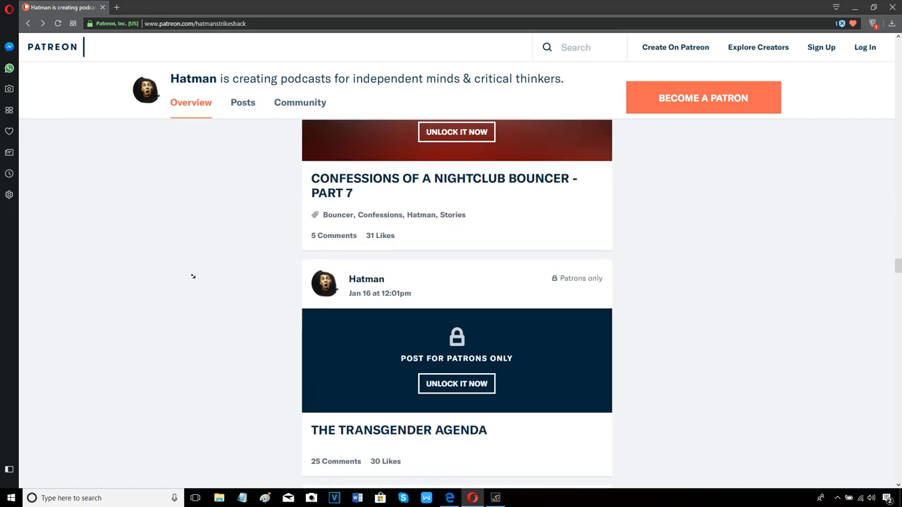
scroll(down, 3)
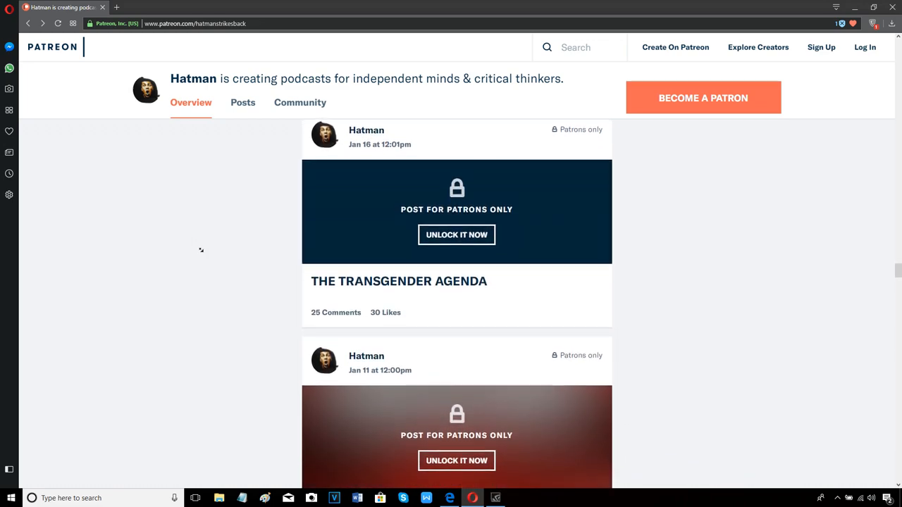
scroll(down, 3)
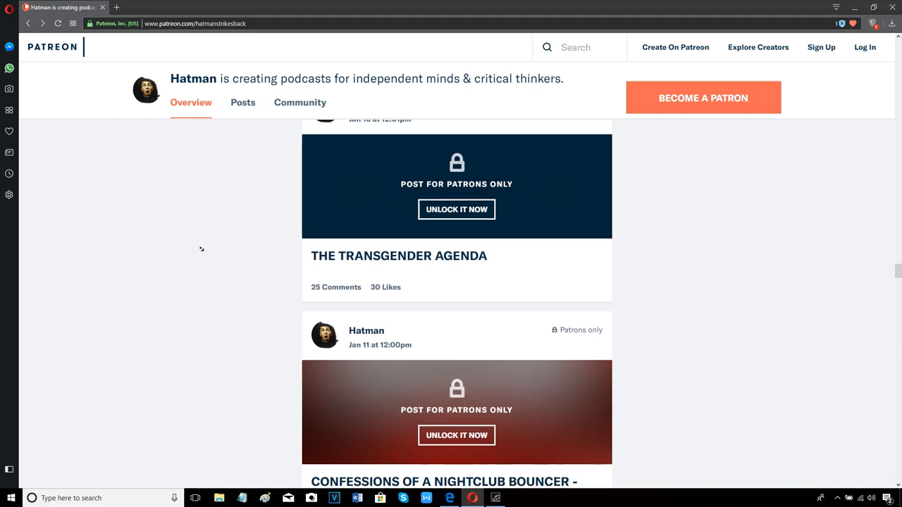
scroll(down, 3)
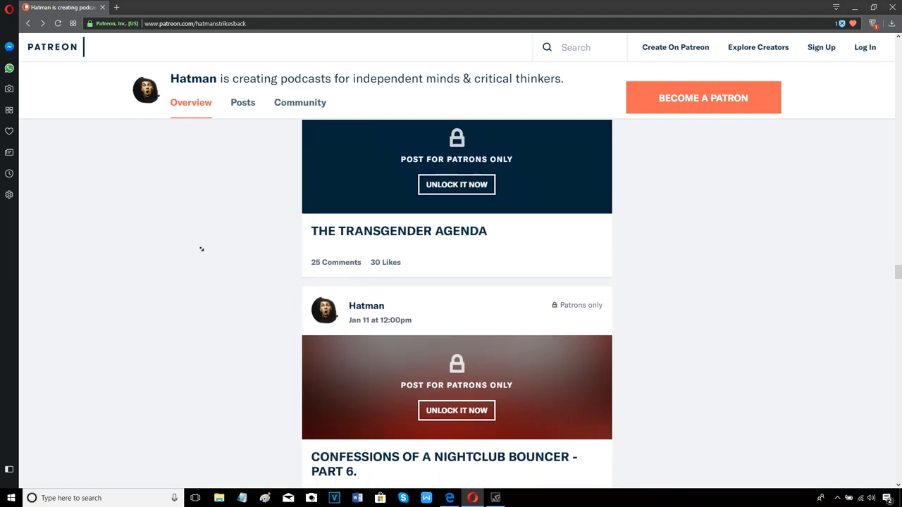
scroll(down, 3)
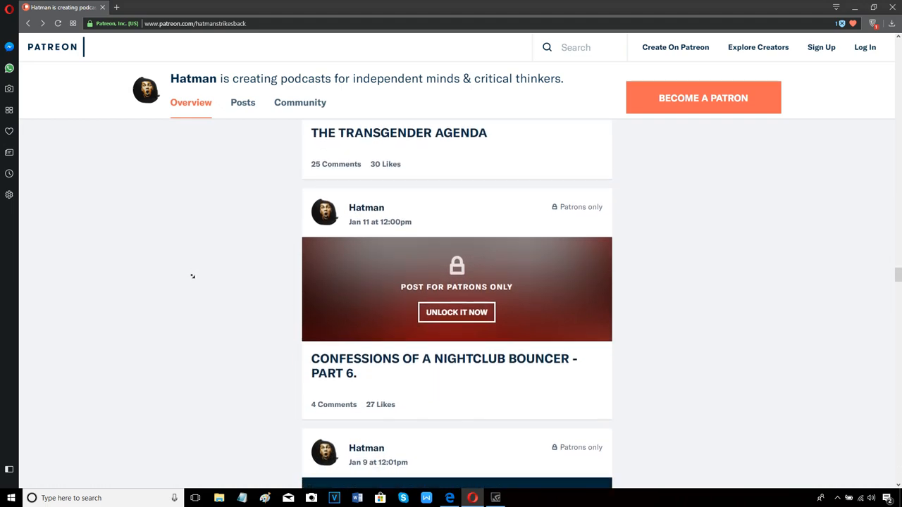
scroll(down, 3)
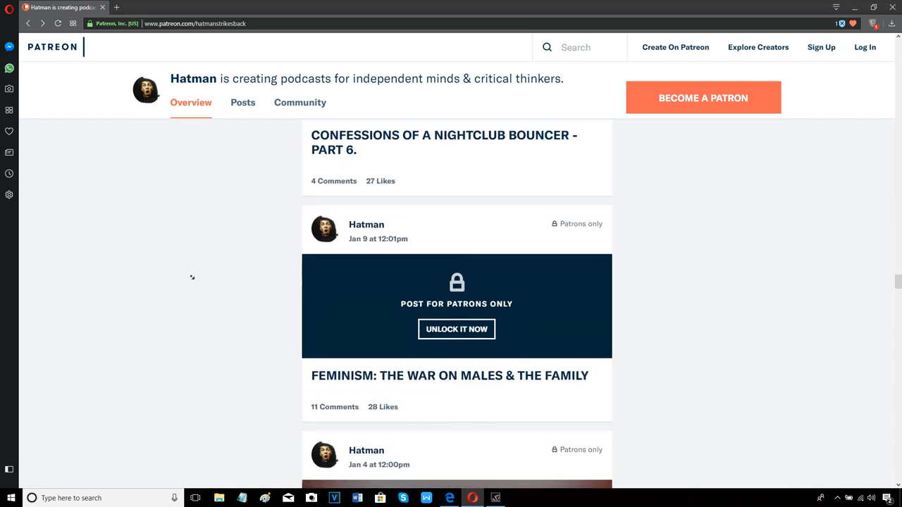
scroll(down, 3)
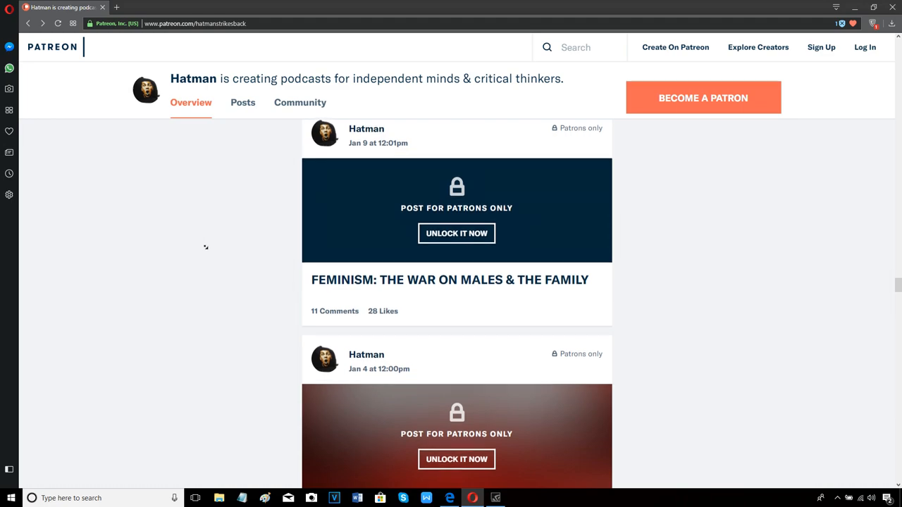
scroll(down, 3)
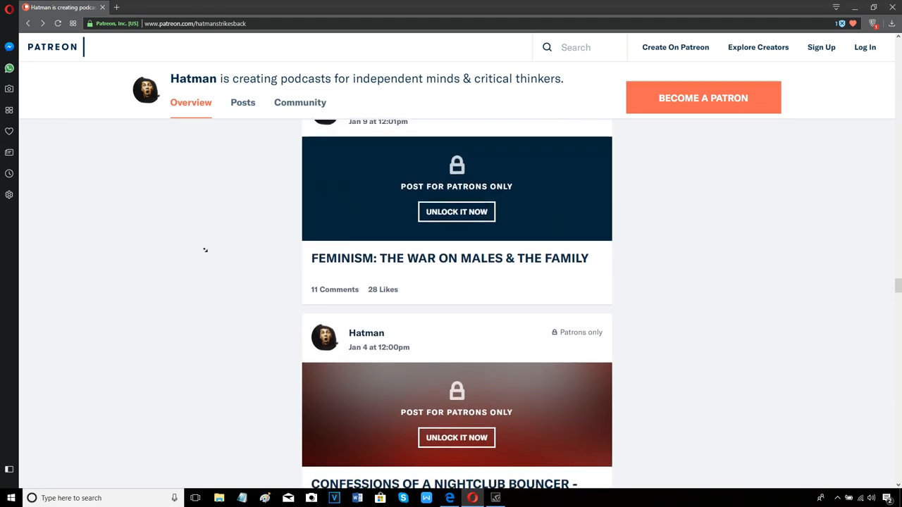
scroll(down, 3)
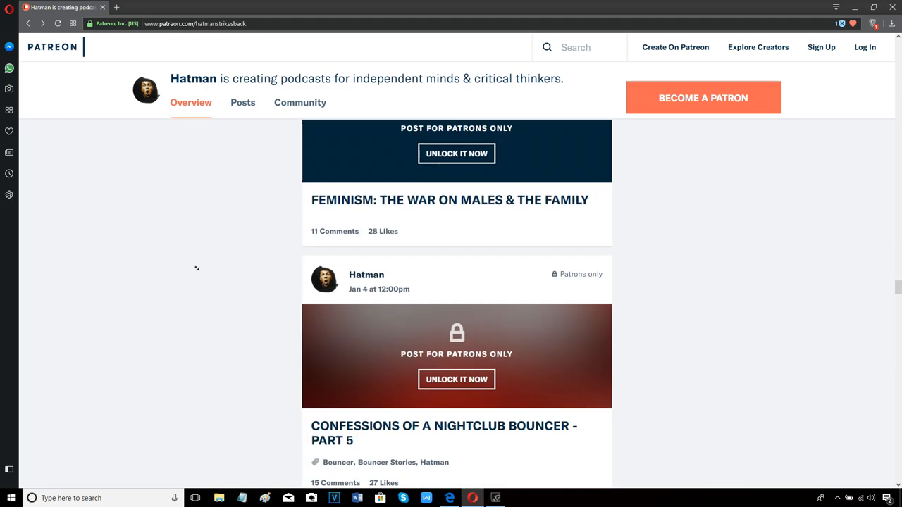
scroll(down, 3)
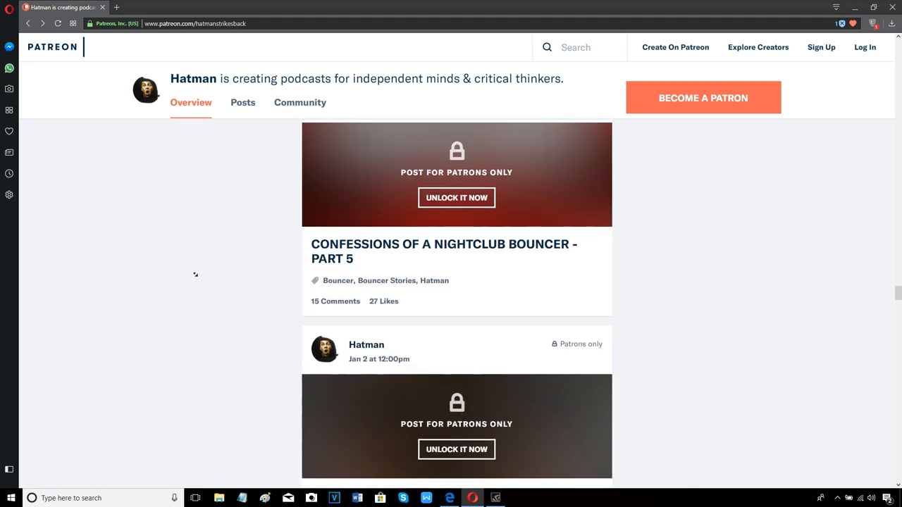
scroll(down, 3)
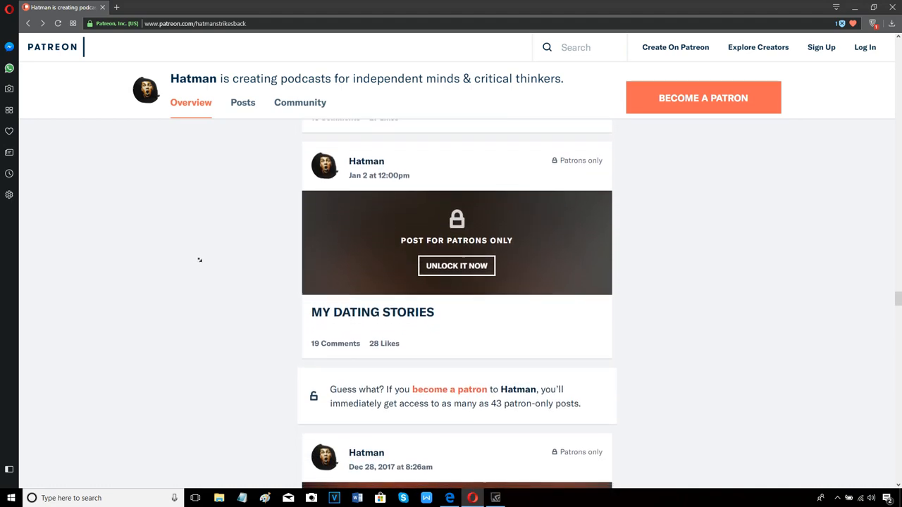
scroll(down, 3)
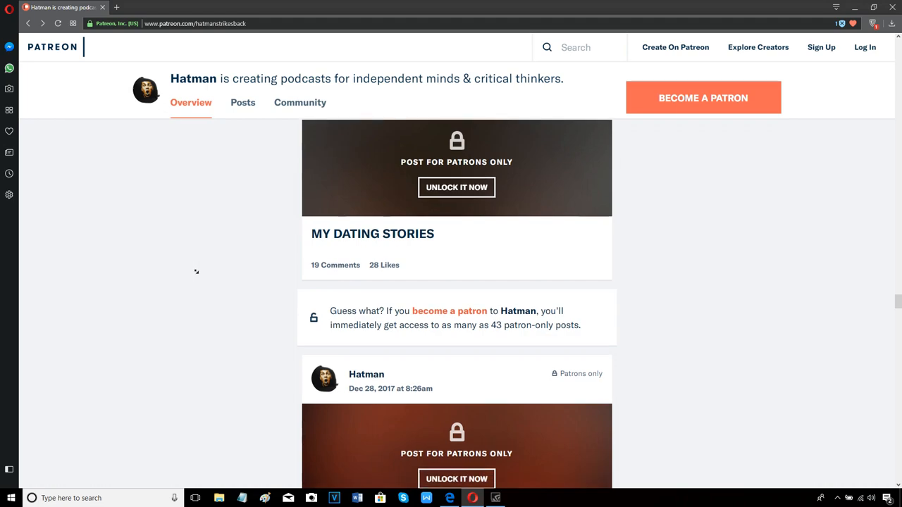
scroll(down, 3)
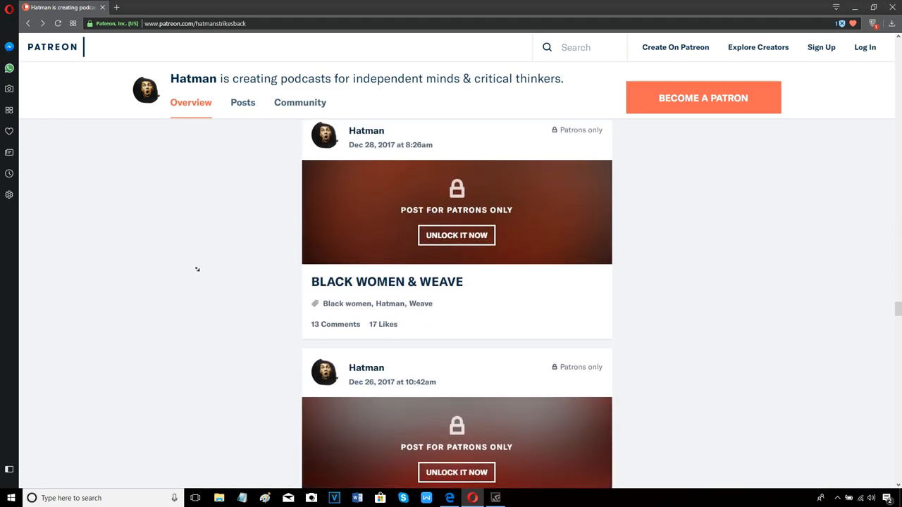
scroll(down, 3)
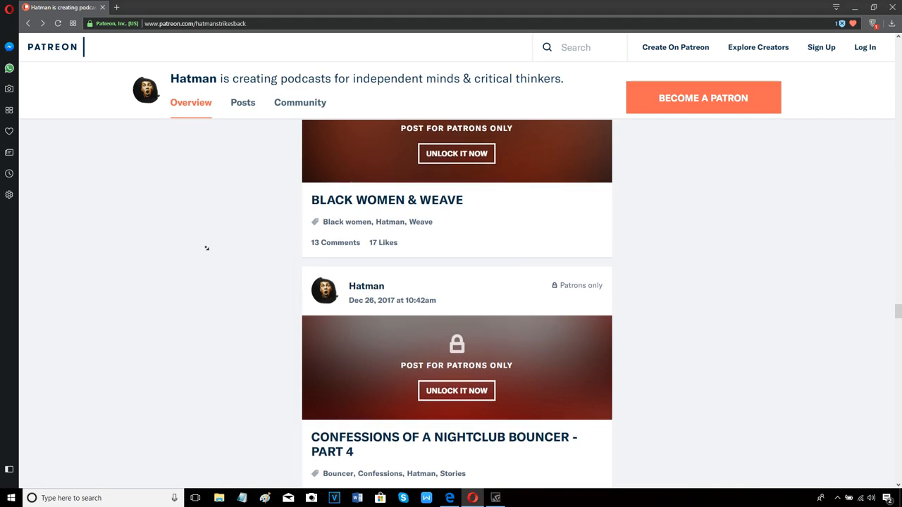
scroll(down, 3)
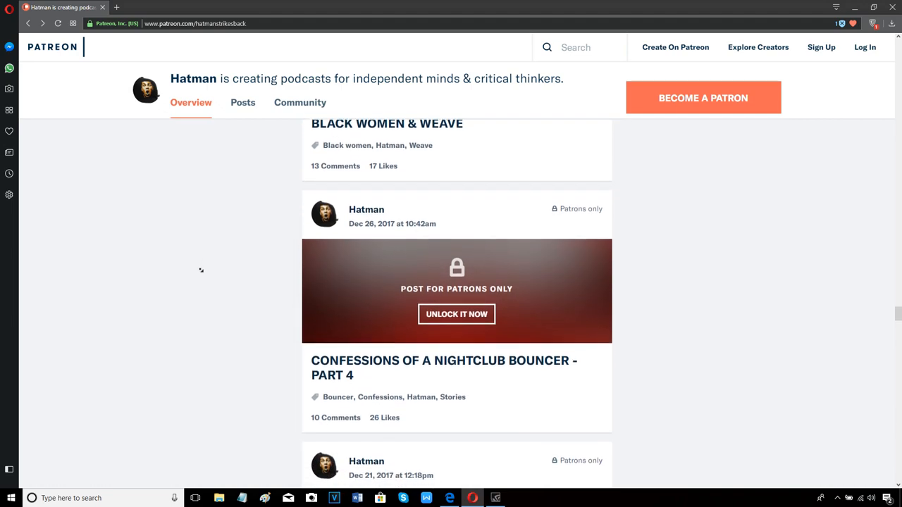
scroll(down, 3)
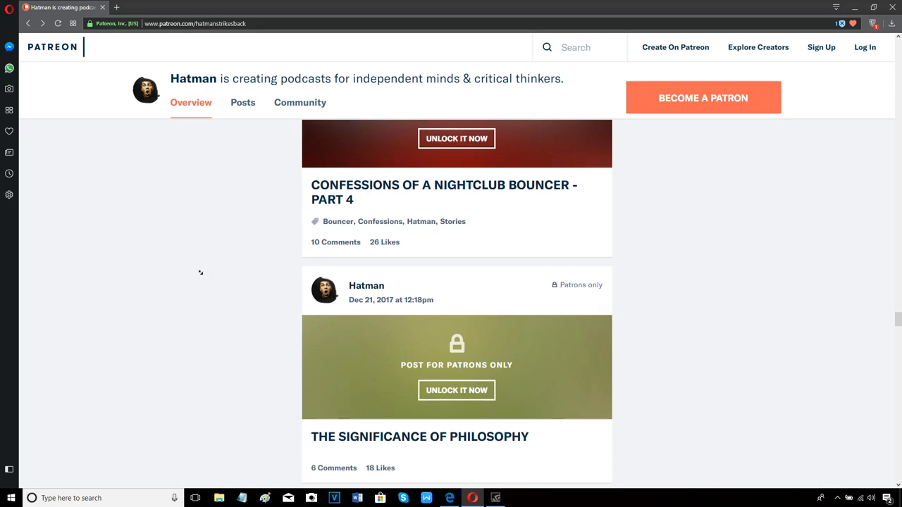
scroll(down, 3)
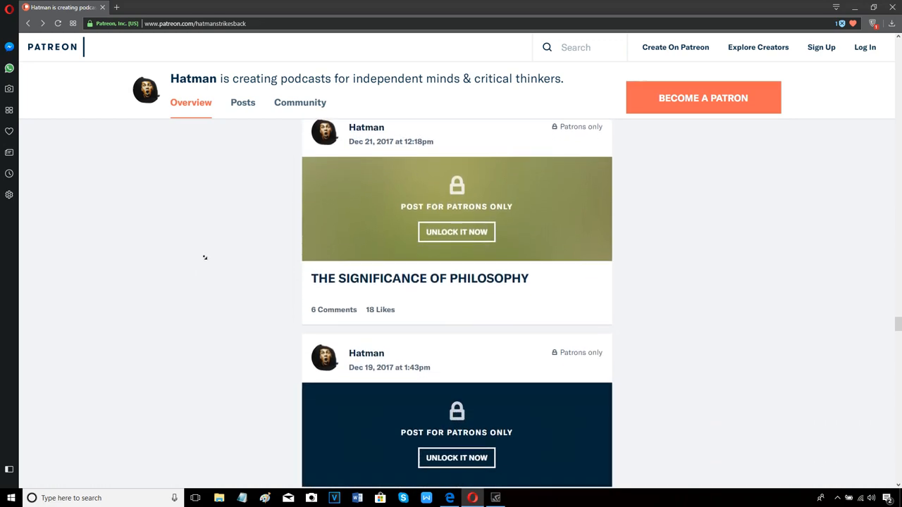
scroll(down, 3)
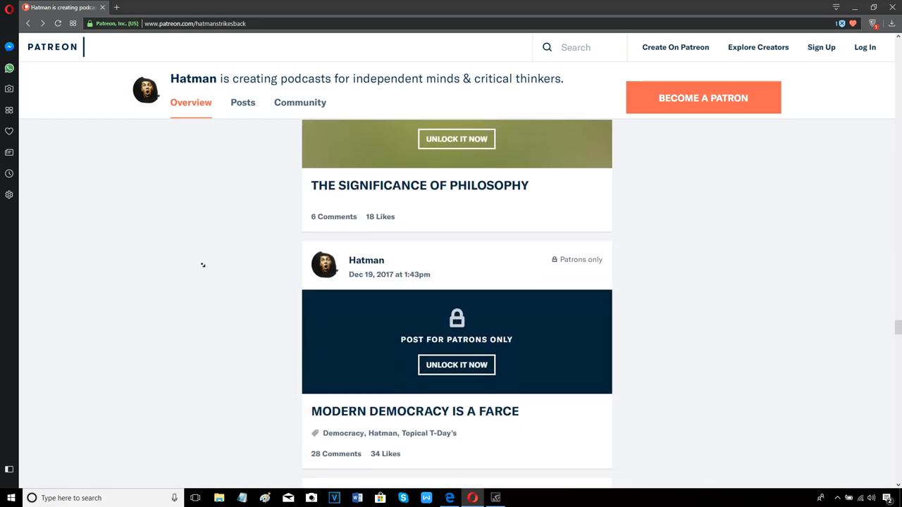
scroll(down, 3)
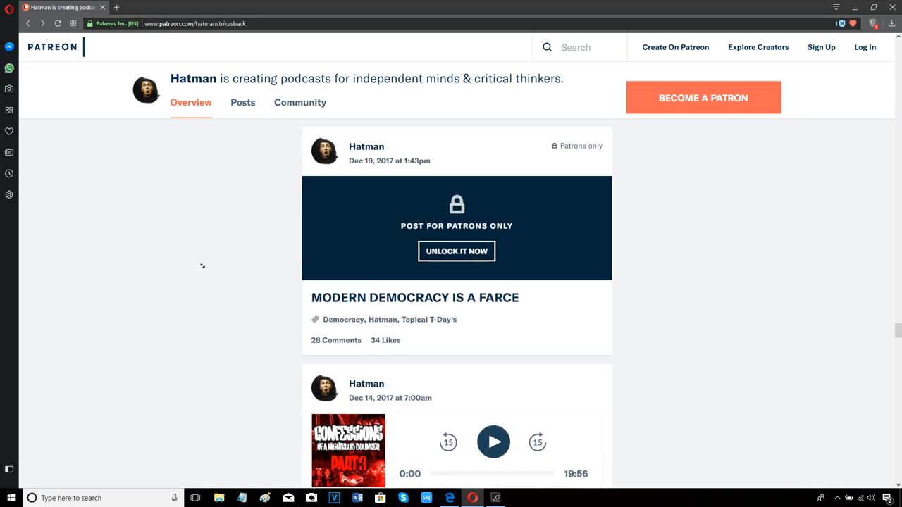
scroll(down, 3)
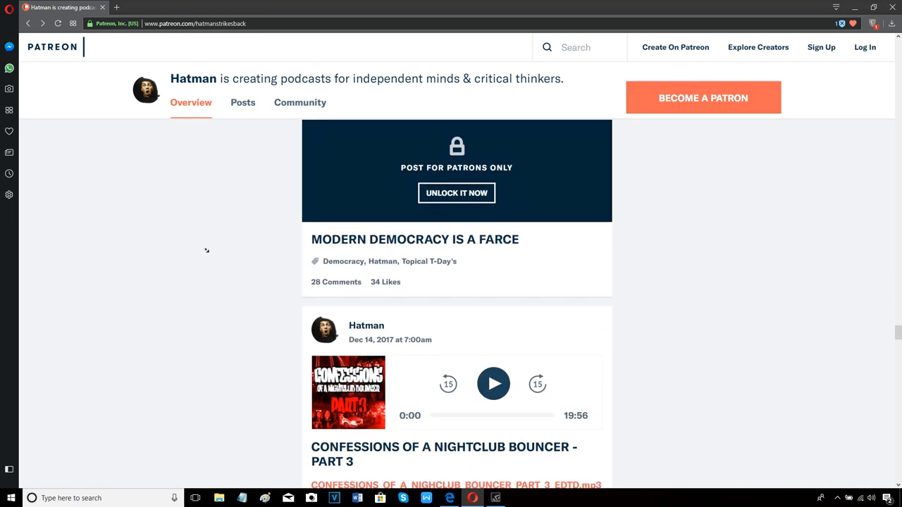
scroll(down, 3)
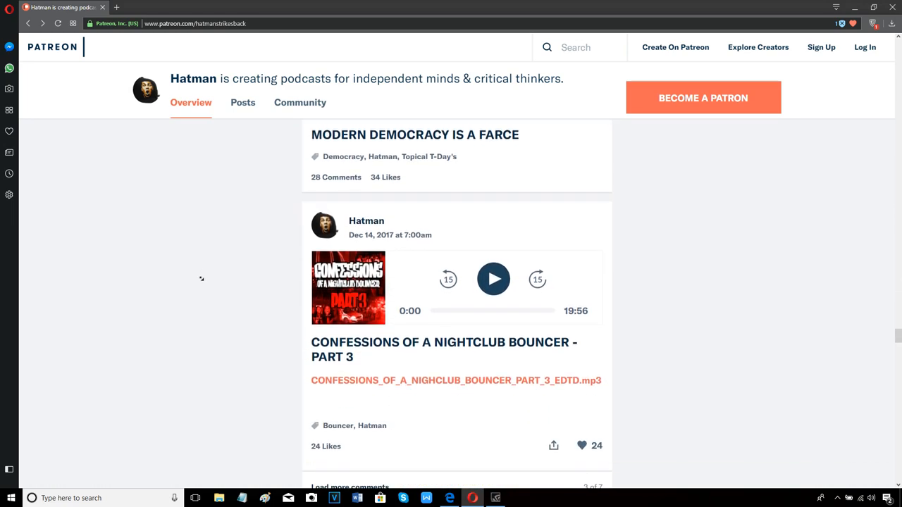
scroll(down, 3)
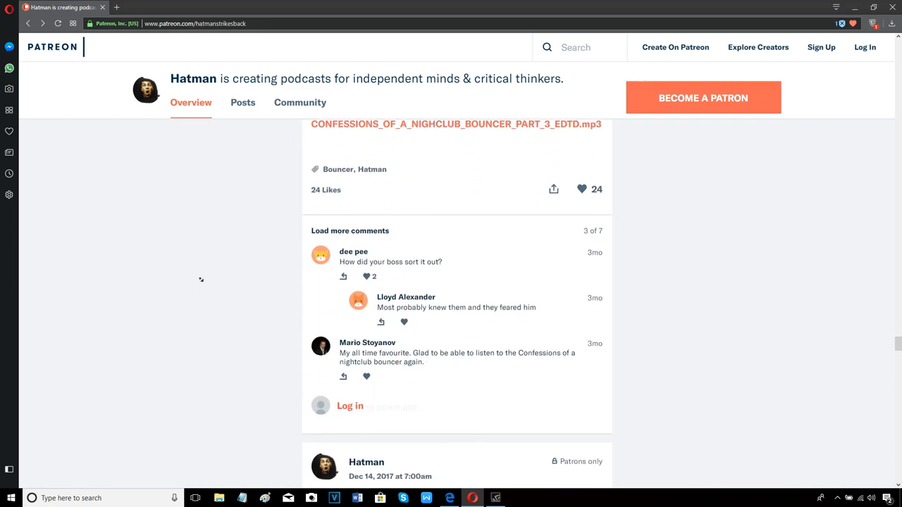
scroll(down, 3)
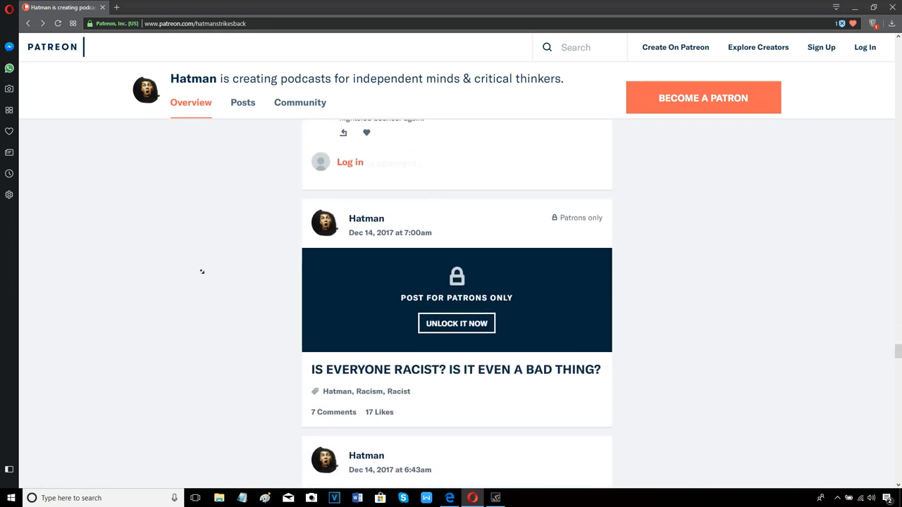
scroll(down, 3)
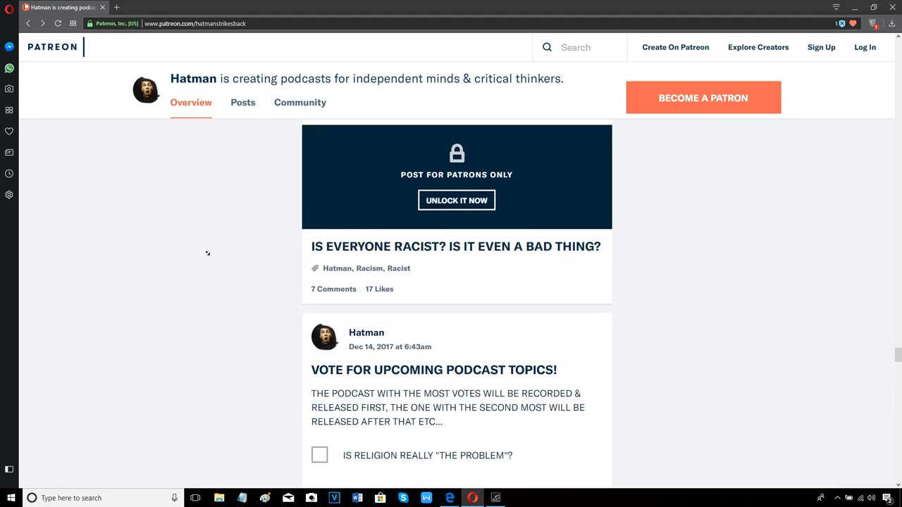
scroll(down, 3)
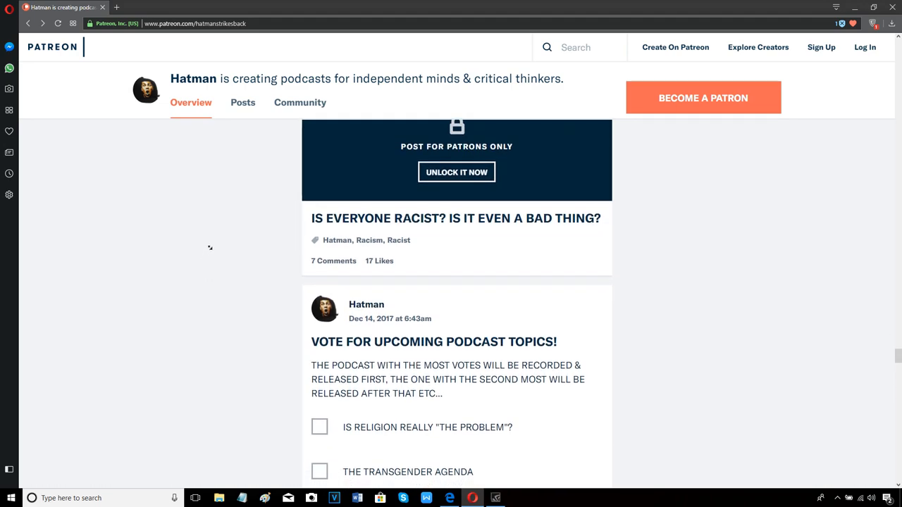
scroll(down, 3)
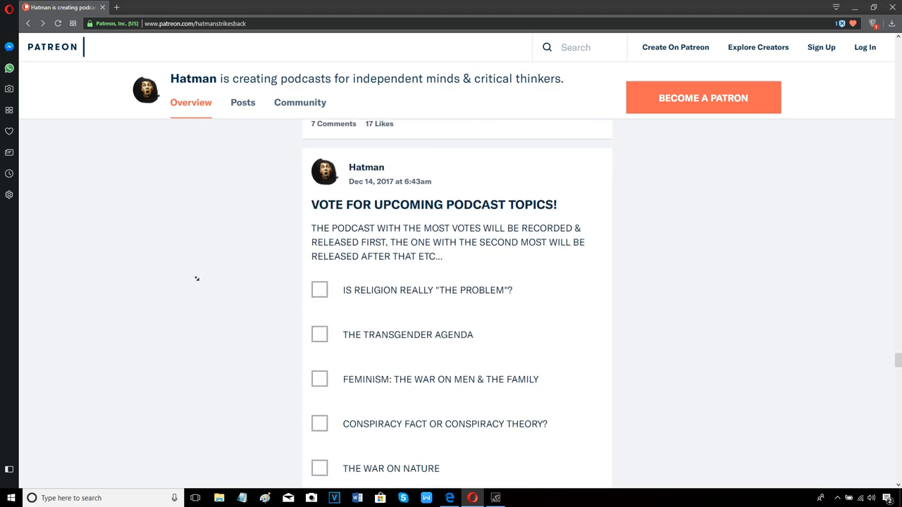
scroll(down, 3)
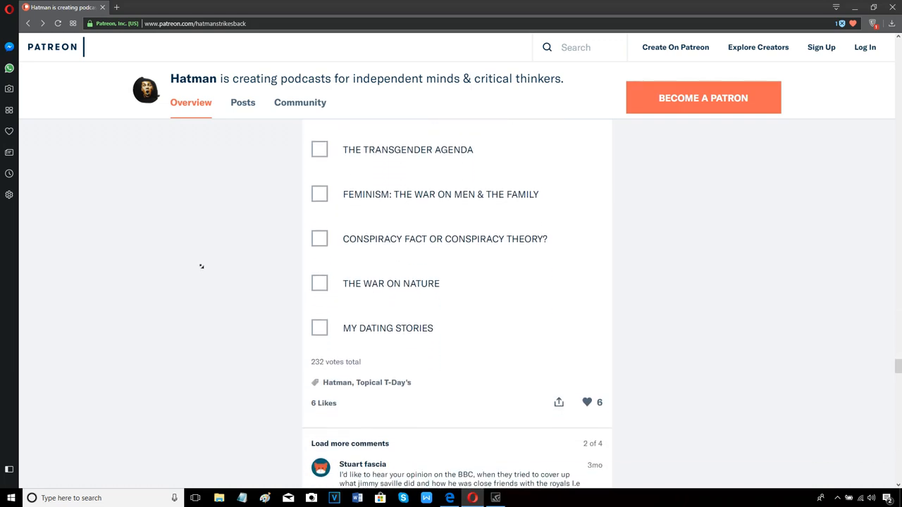
scroll(down, 3)
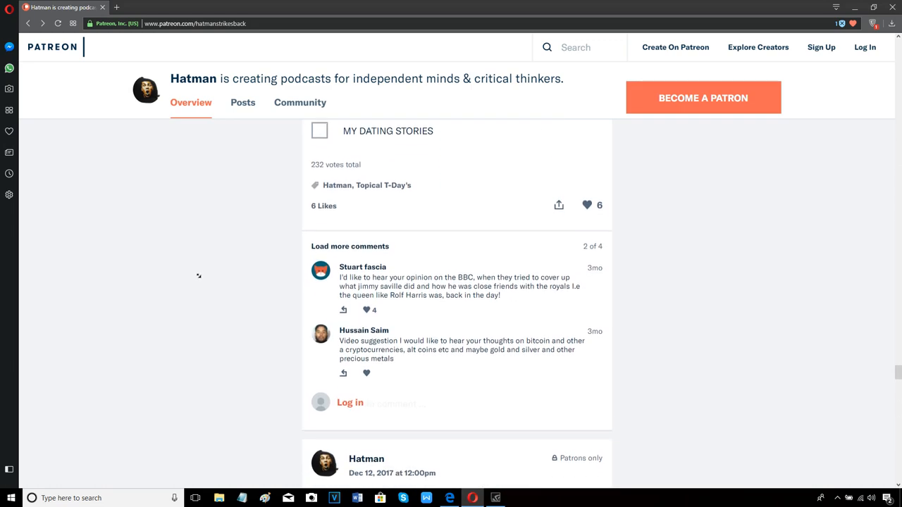
scroll(down, 3)
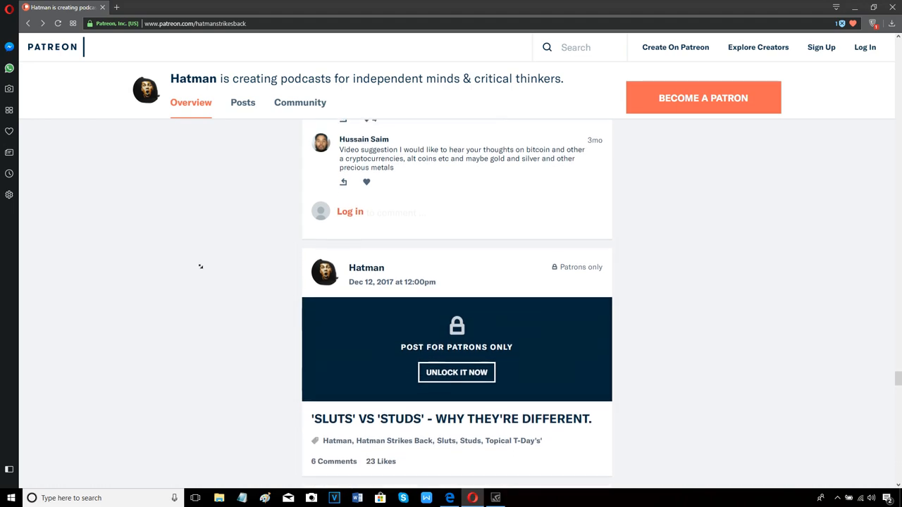
scroll(down, 3)
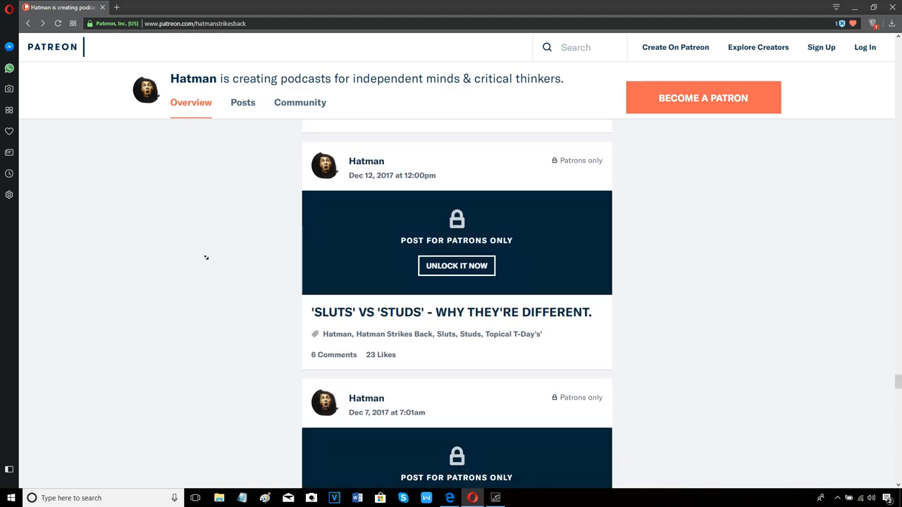
scroll(down, 3)
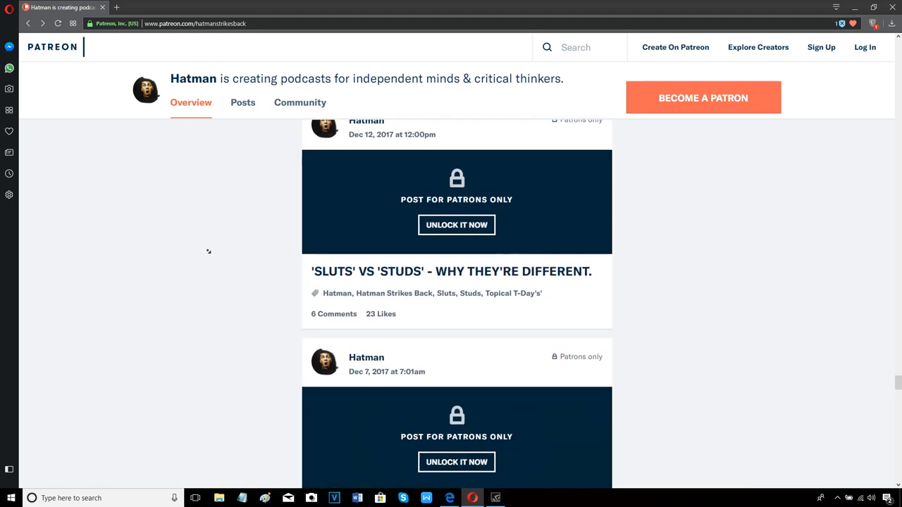
scroll(down, 3)
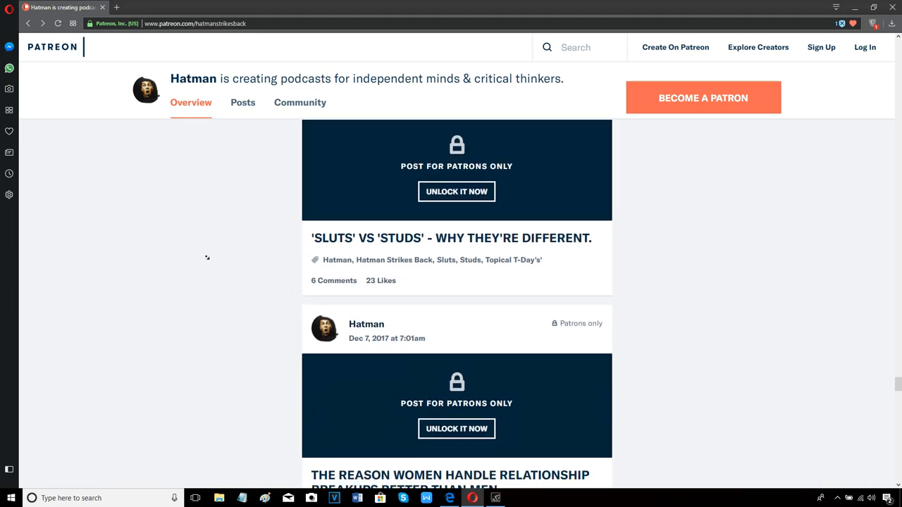
scroll(down, 3)
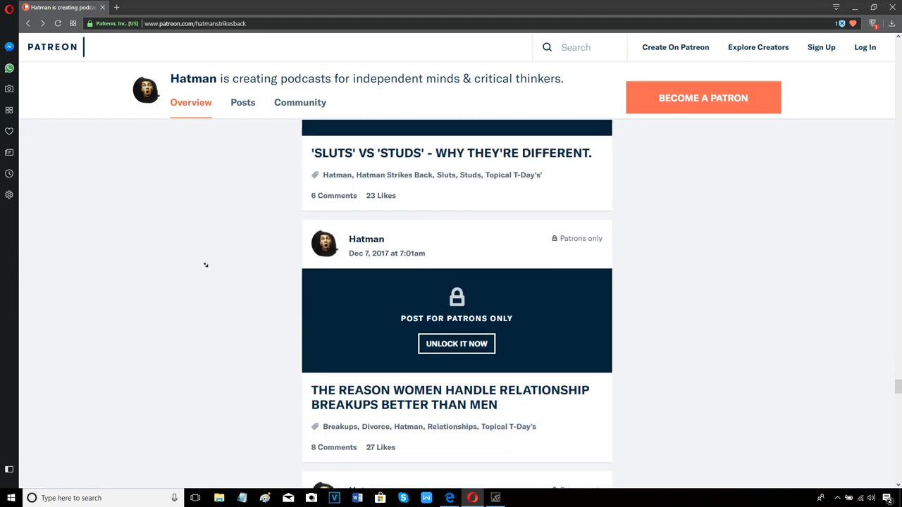
scroll(down, 3)
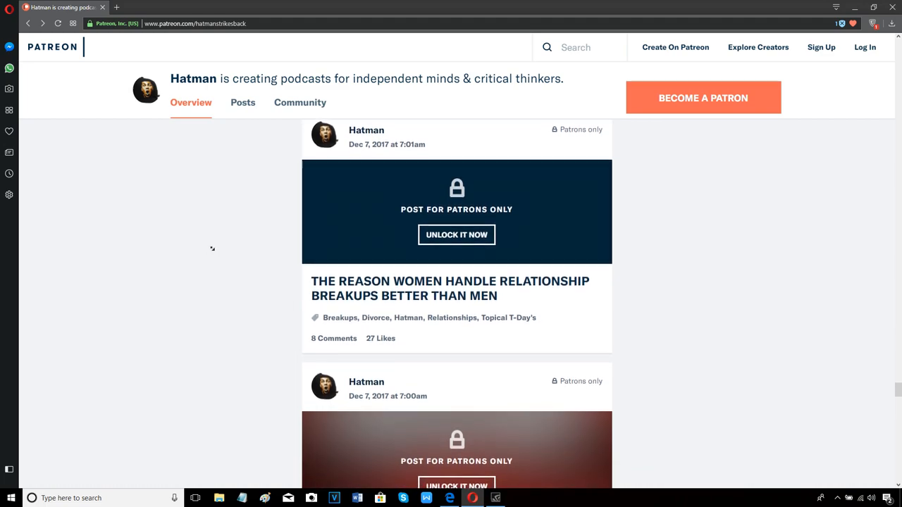
scroll(down, 3)
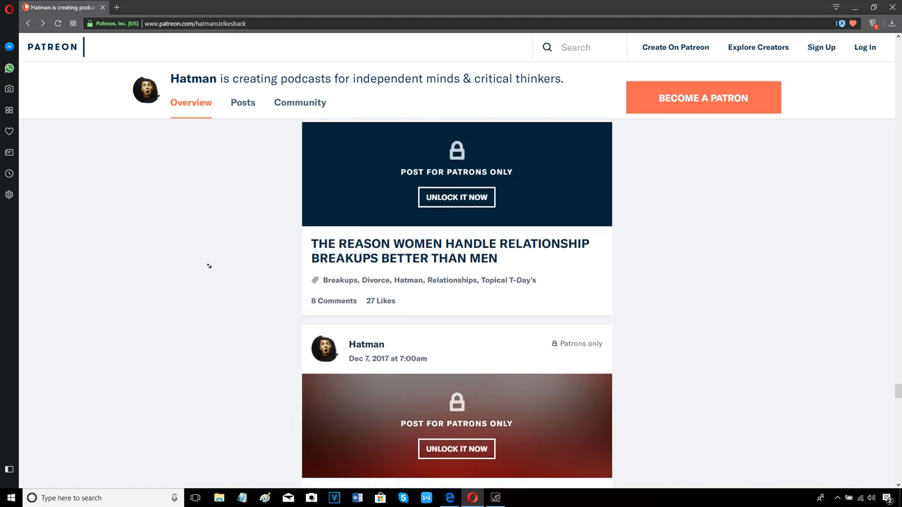
scroll(down, 3)
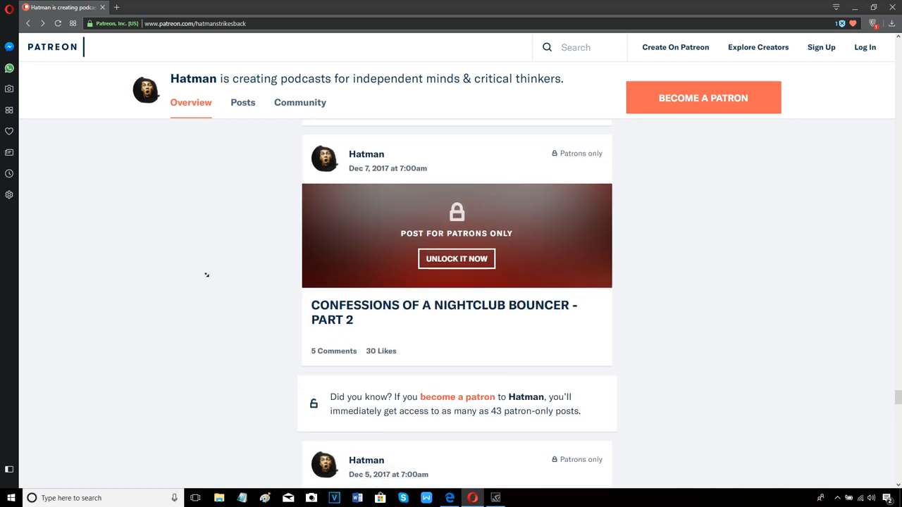
scroll(down, 3)
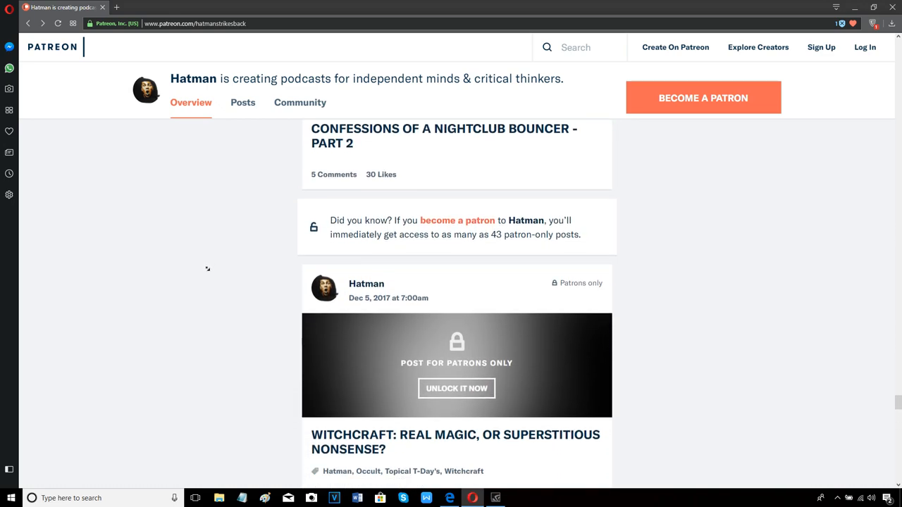
scroll(down, 3)
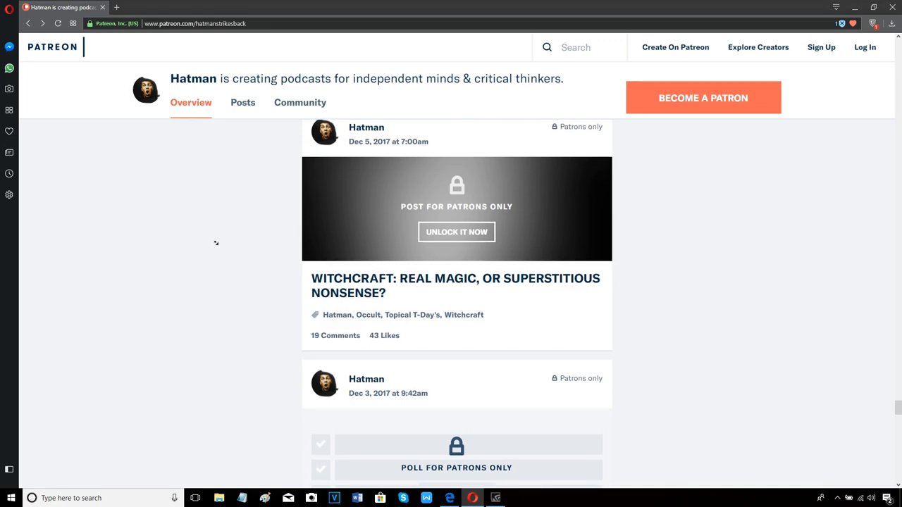
scroll(down, 3)
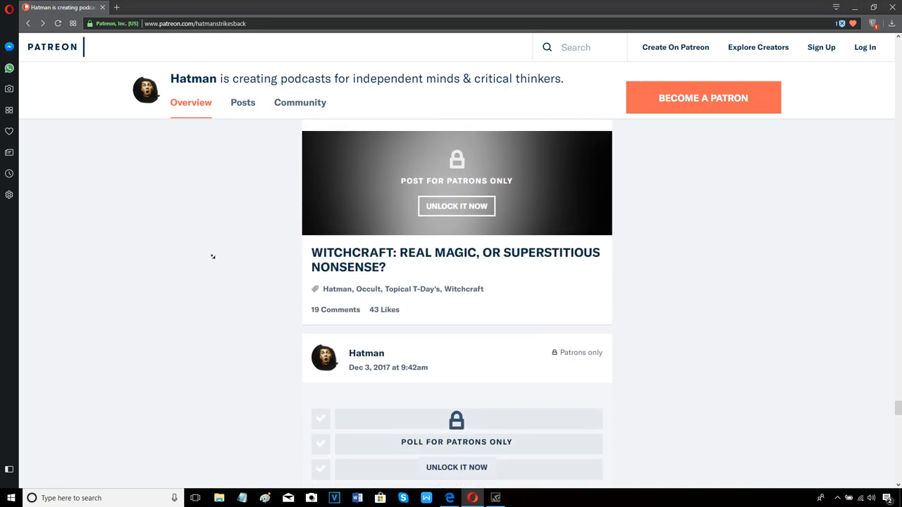
scroll(down, 3)
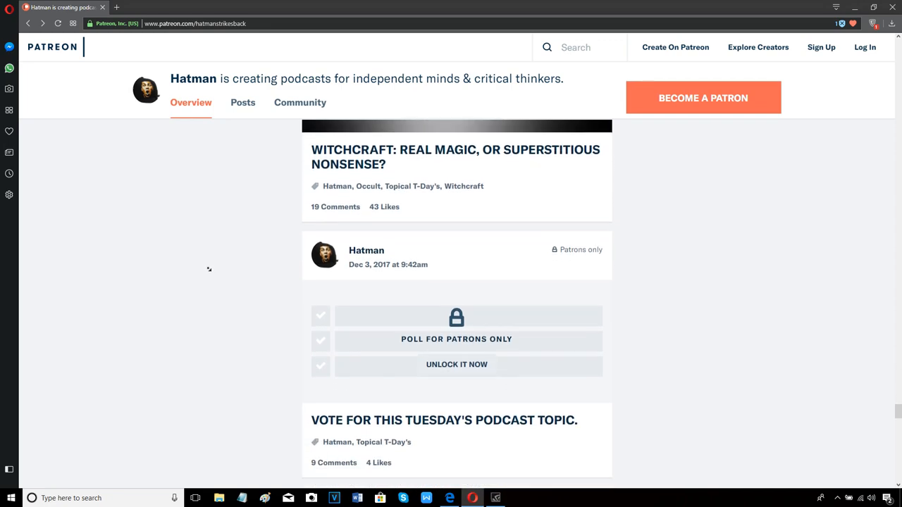
scroll(down, 3)
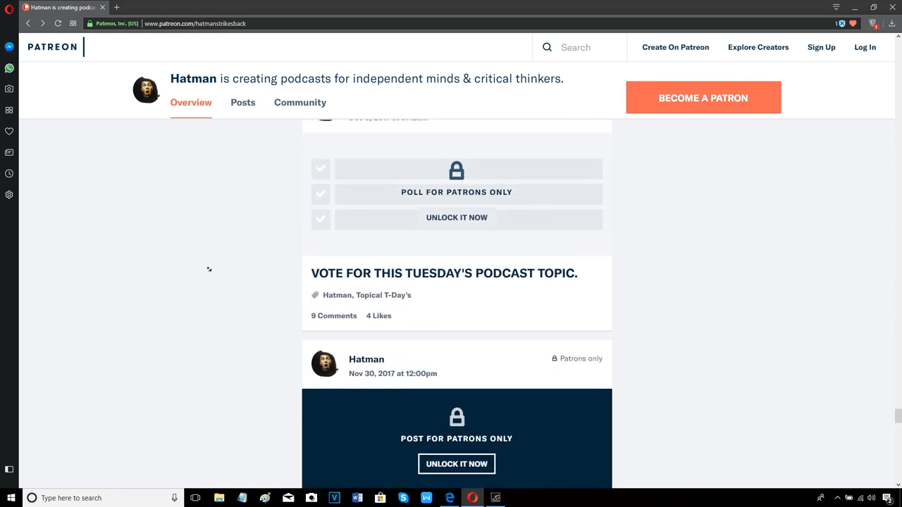
scroll(down, 3)
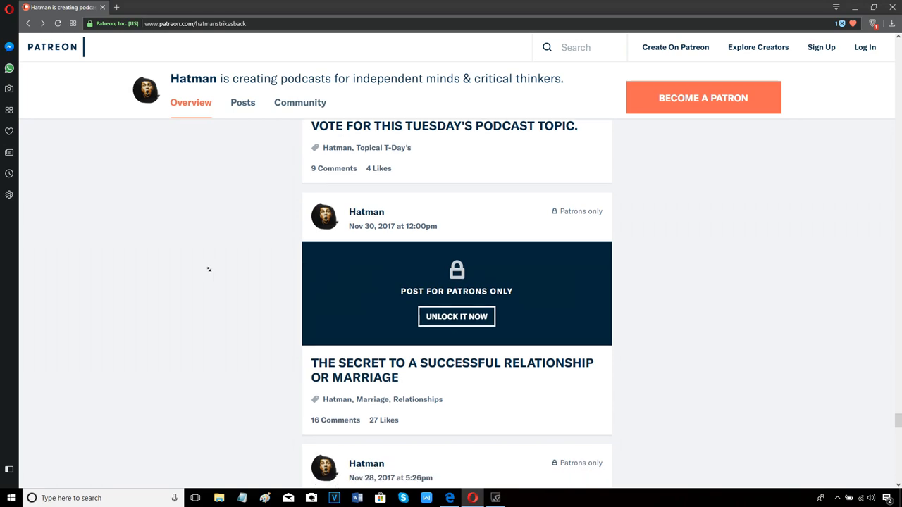
scroll(down, 3)
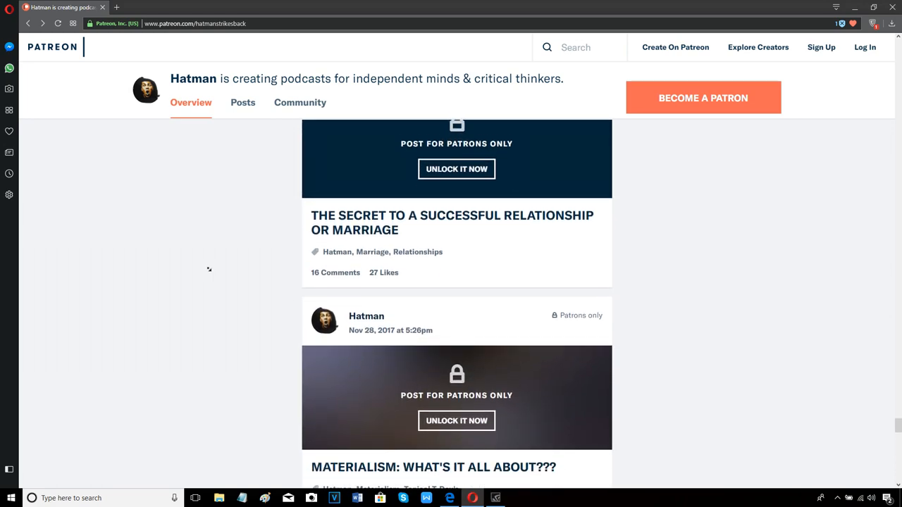
scroll(down, 3)
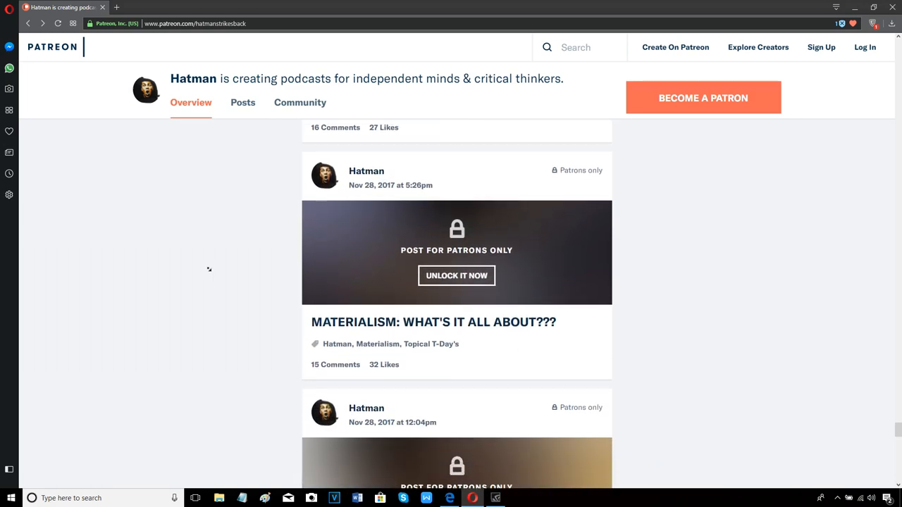
scroll(down, 3)
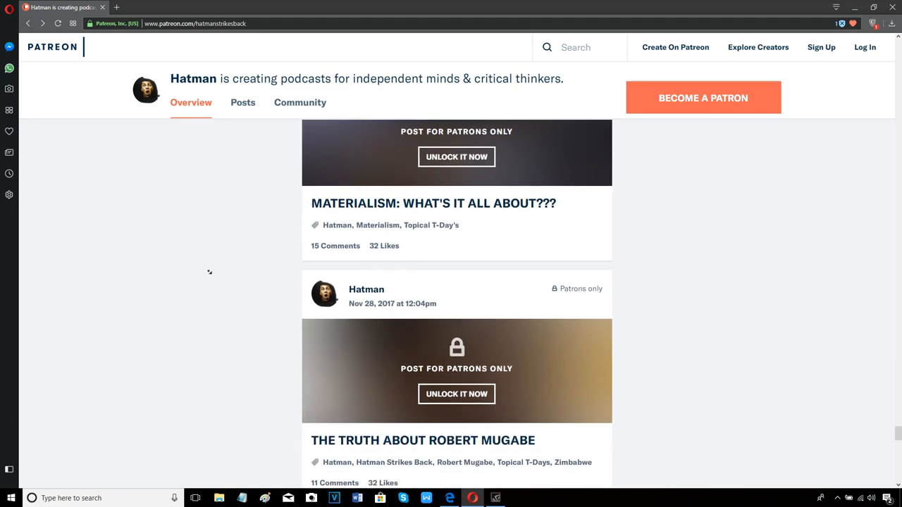
scroll(down, 3)
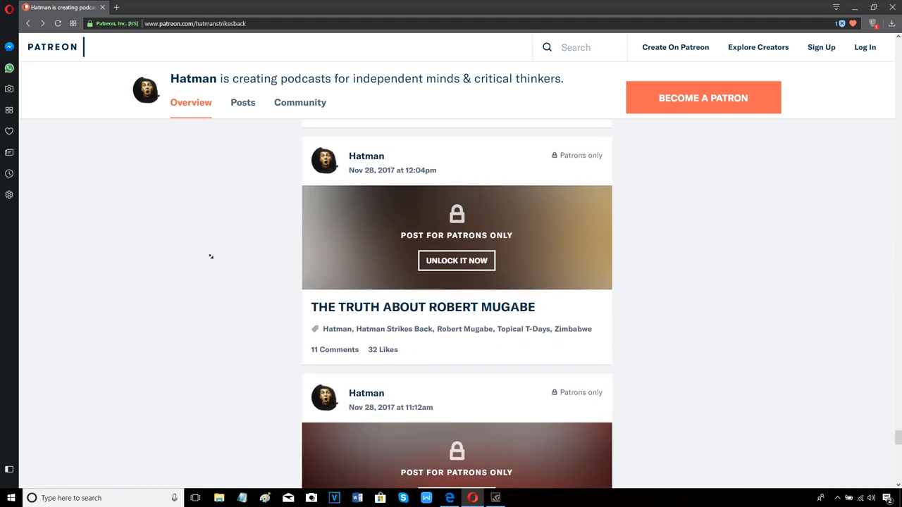
scroll(down, 3)
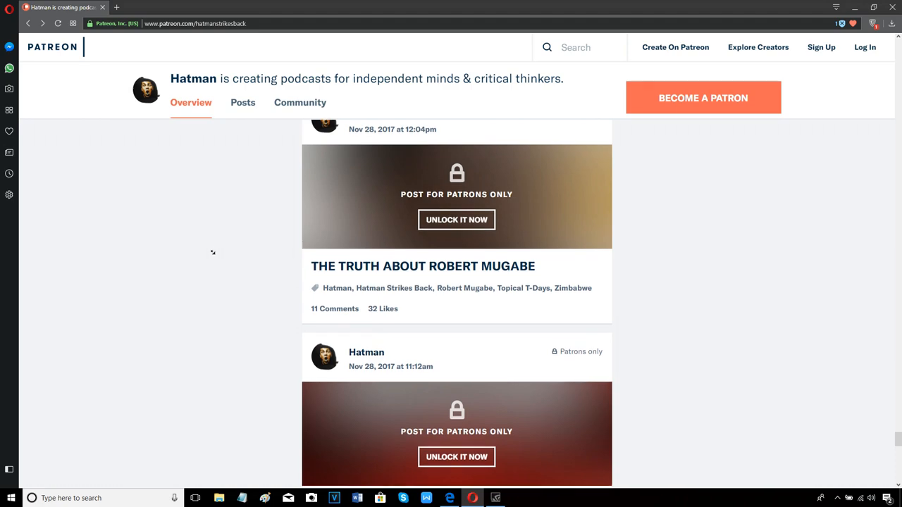
scroll(down, 3)
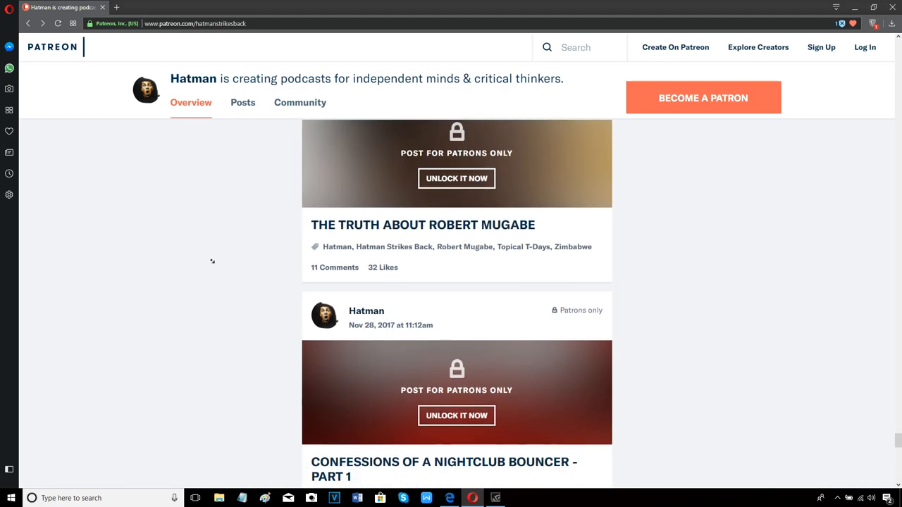
scroll(down, 3)
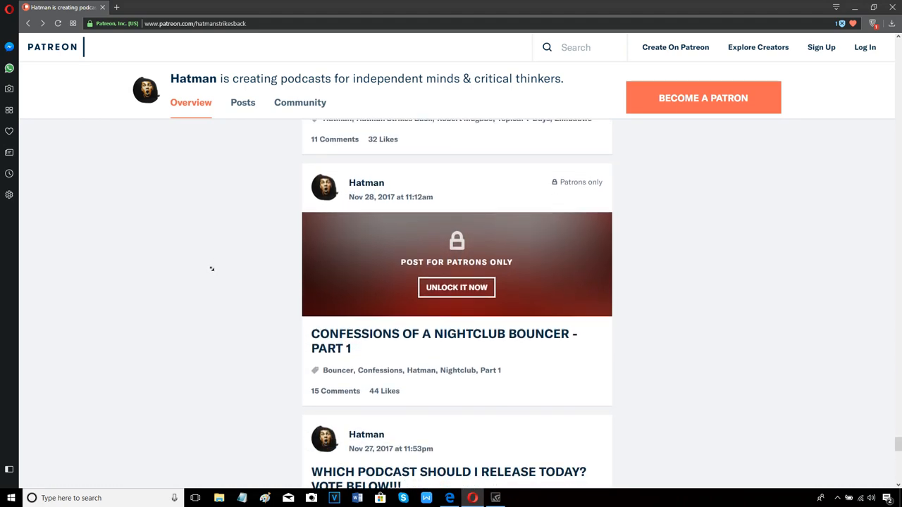
scroll(down, 3)
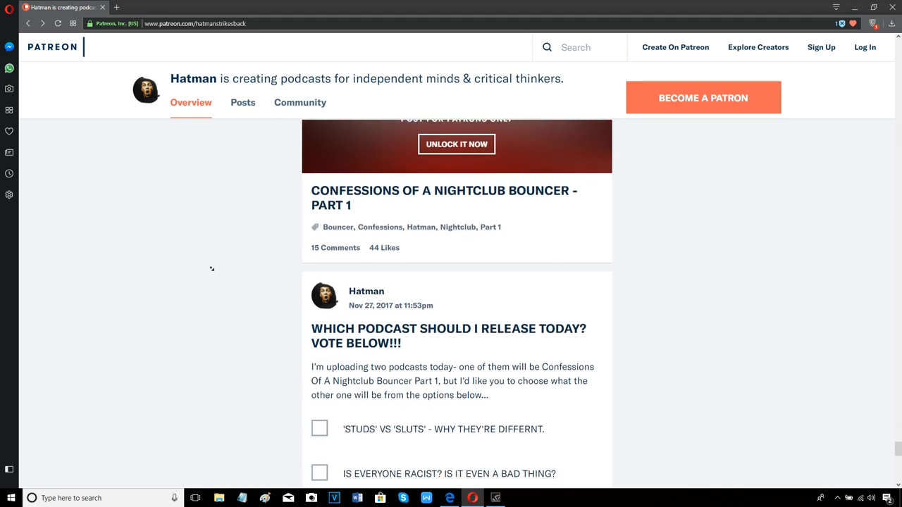
scroll(down, 3)
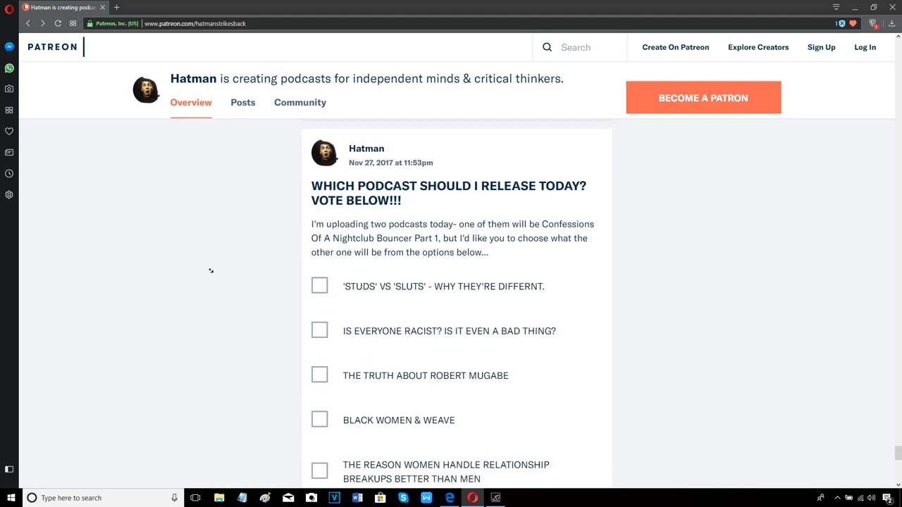
scroll(down, 3)
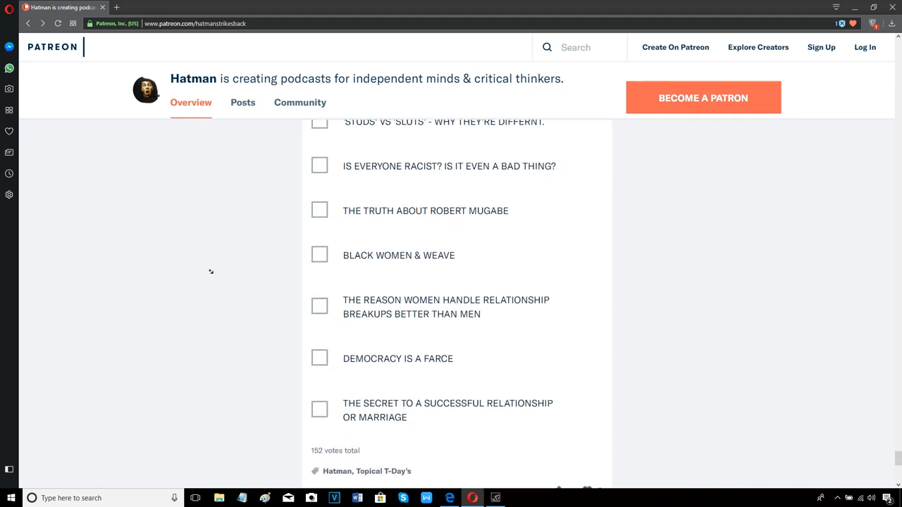